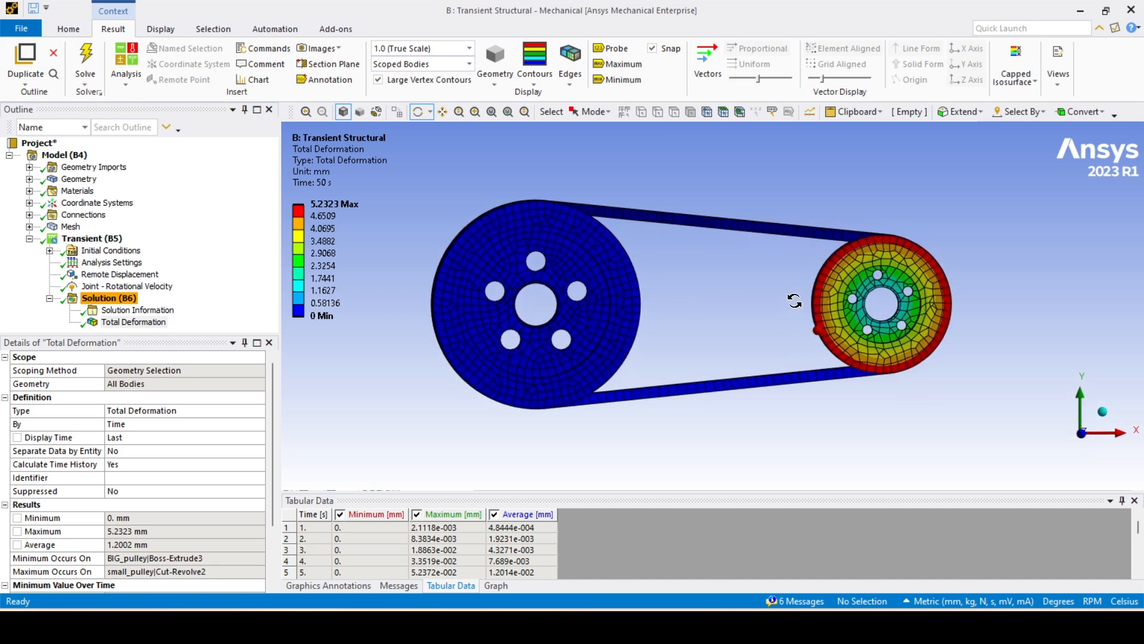
Animate the total deformation result at 40 frames from a tilted view of the pulleys.
left_click_drag(794, 300, 552, 450)
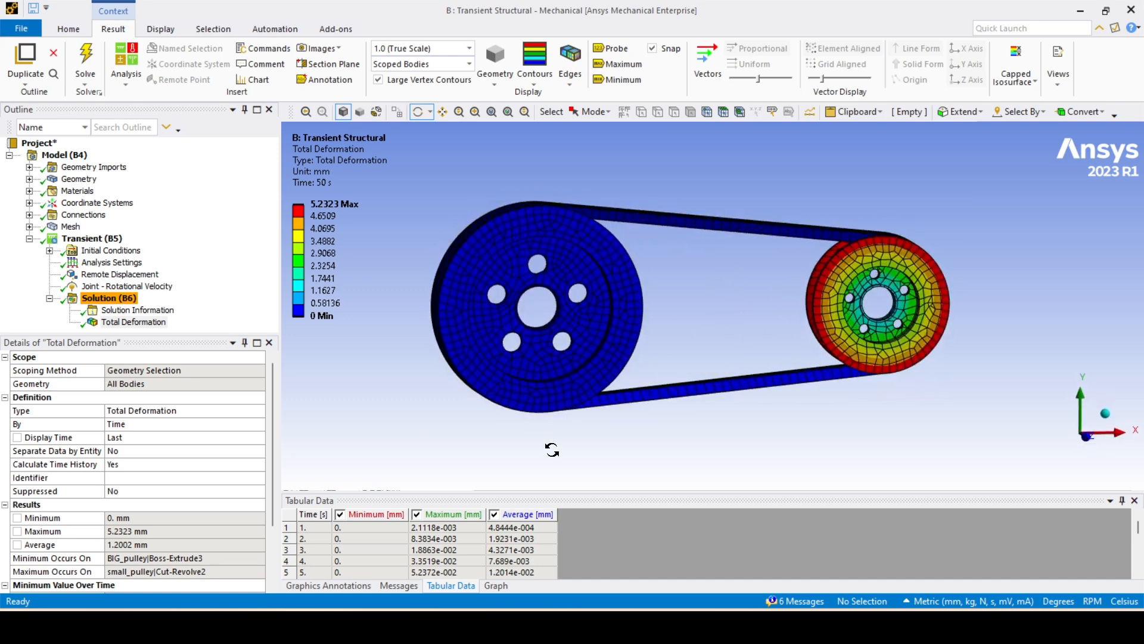
left_click(496, 585)
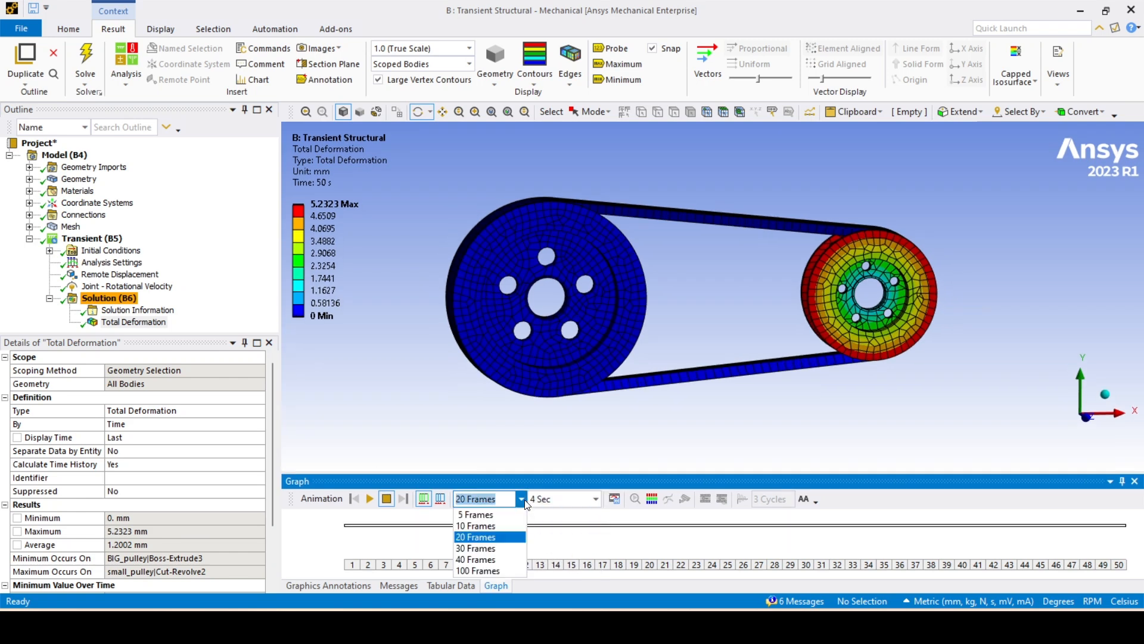
left_click(476, 560)
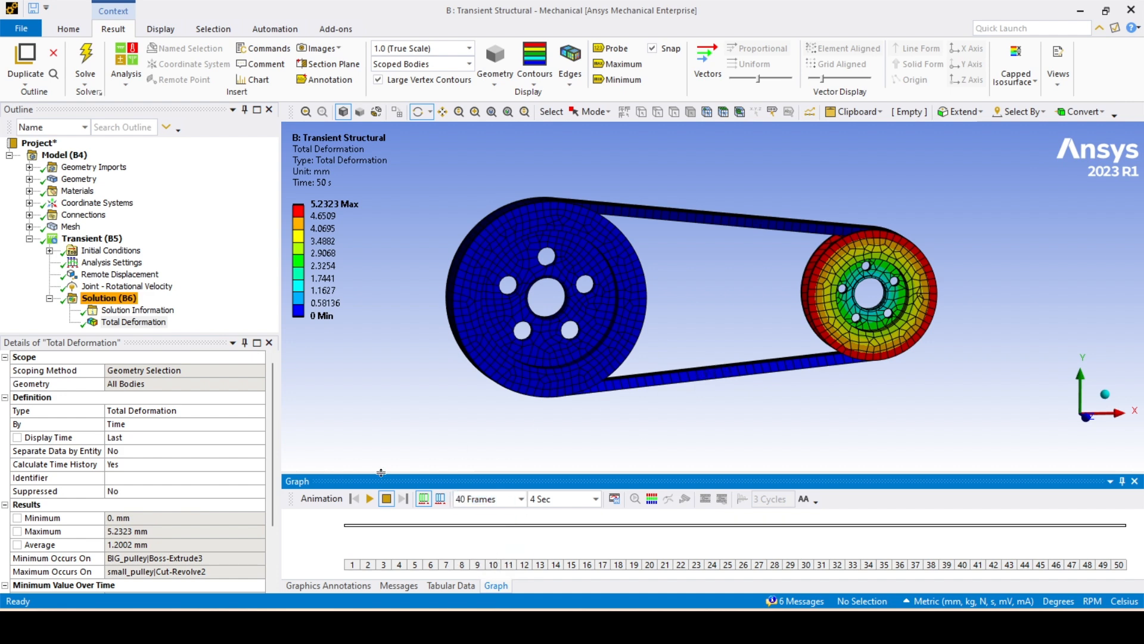
left_click(368, 498)
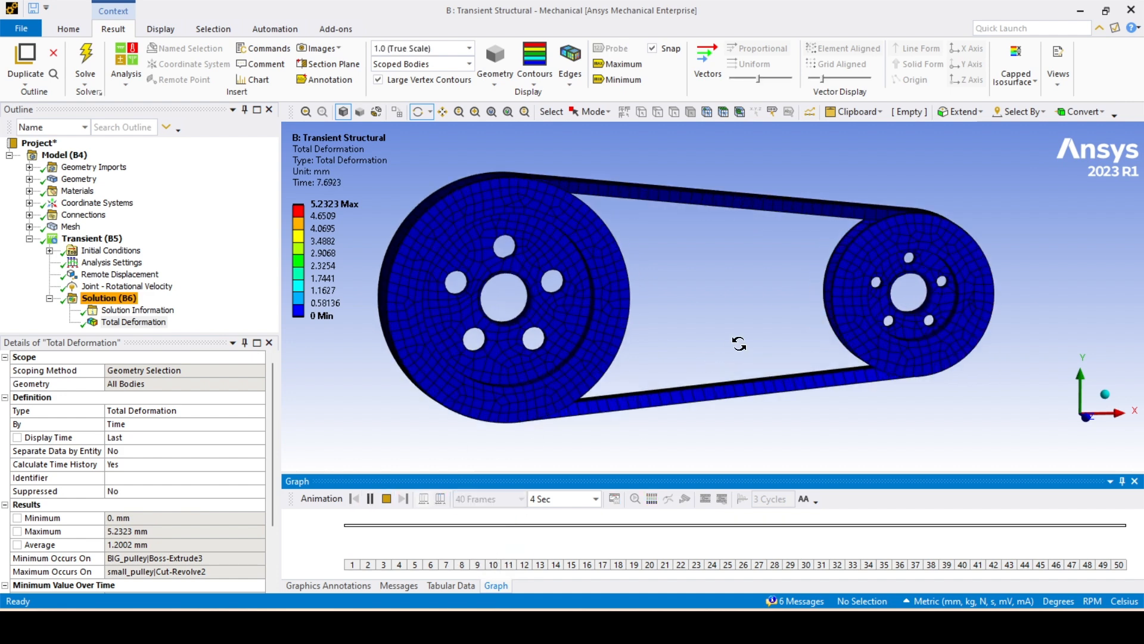
Orbit the animating pulleys, then replay and stop the animation to watch them rotate.
left_click_drag(739, 343, 886, 378)
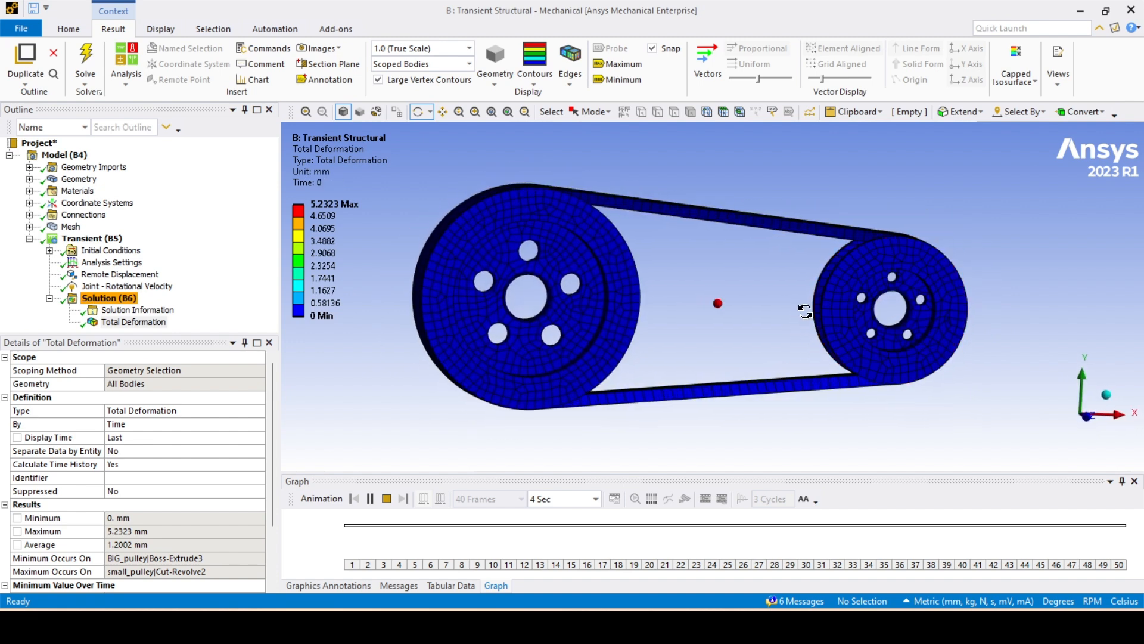
left_click(368, 498)
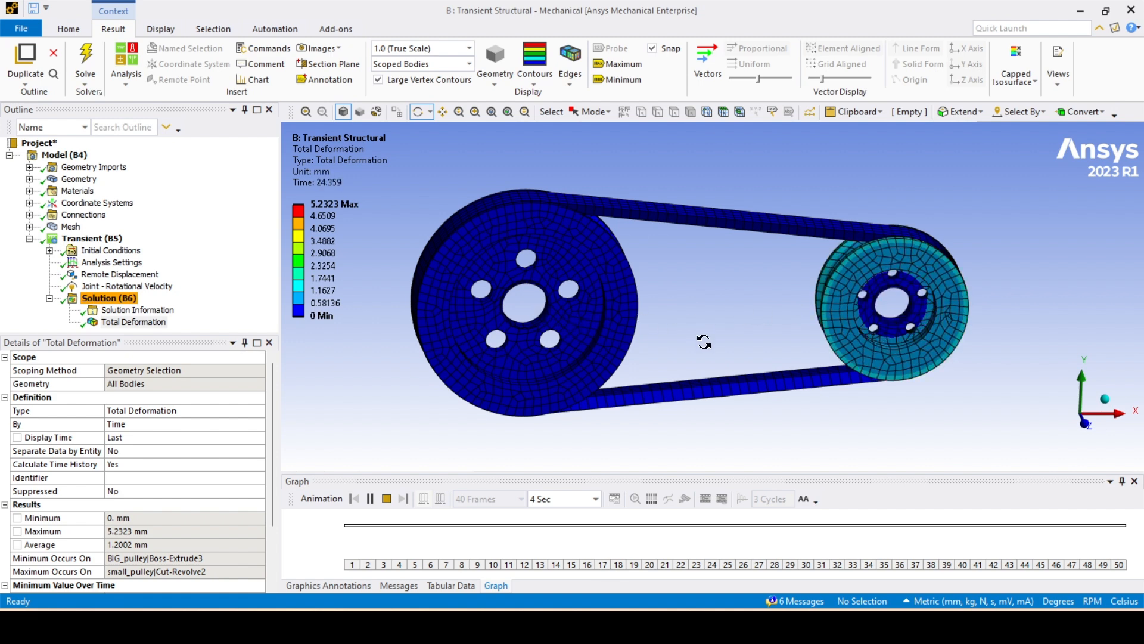
left_click(385, 498)
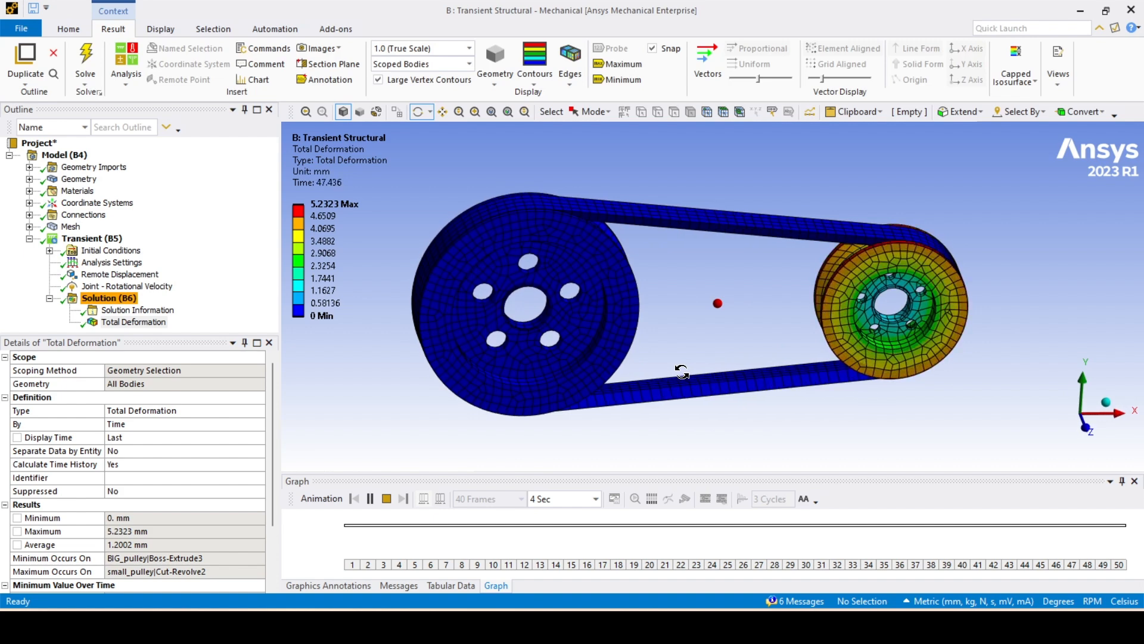
left_click(385, 498)
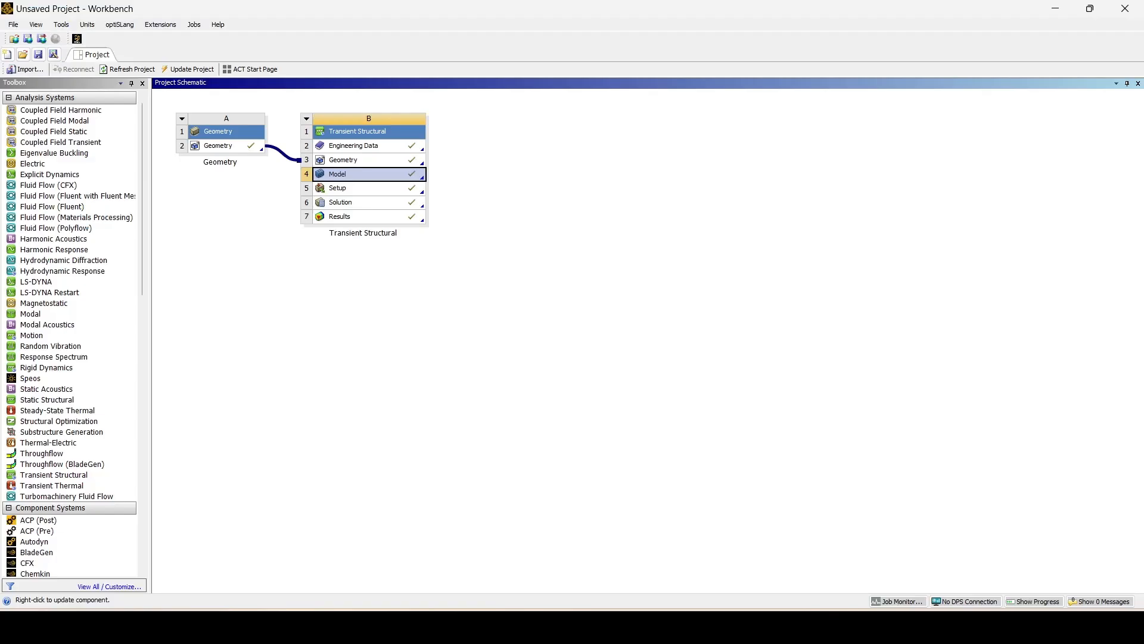
Add a standalone Geometry system to the schematic and edit its geometry in SpaceClaim.
double_click(336, 174)
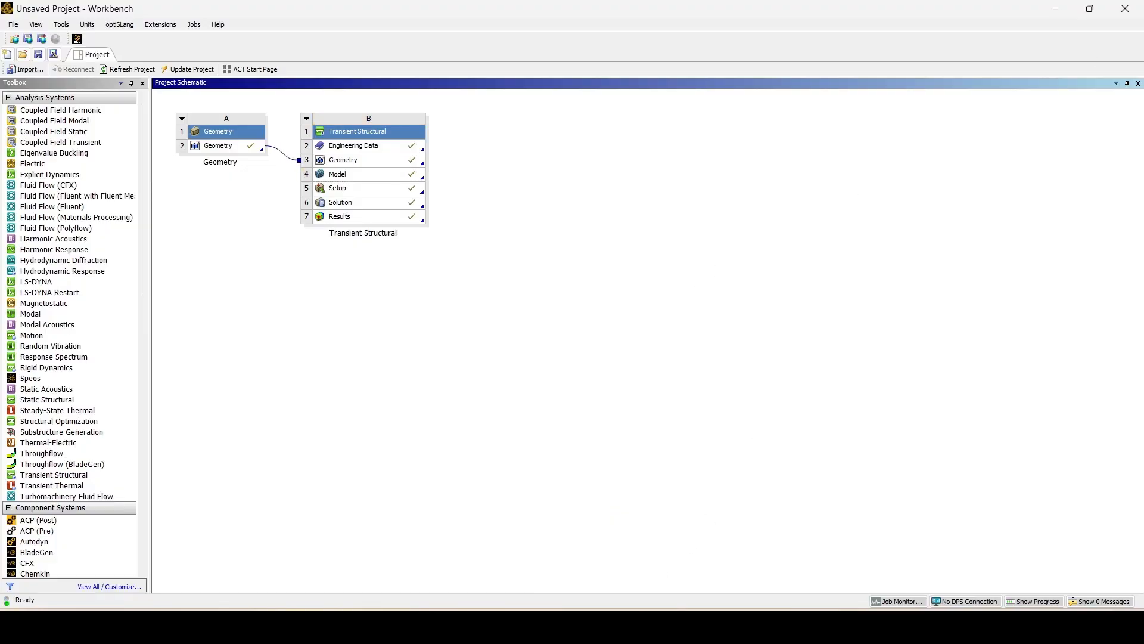
left_click(599, 273)
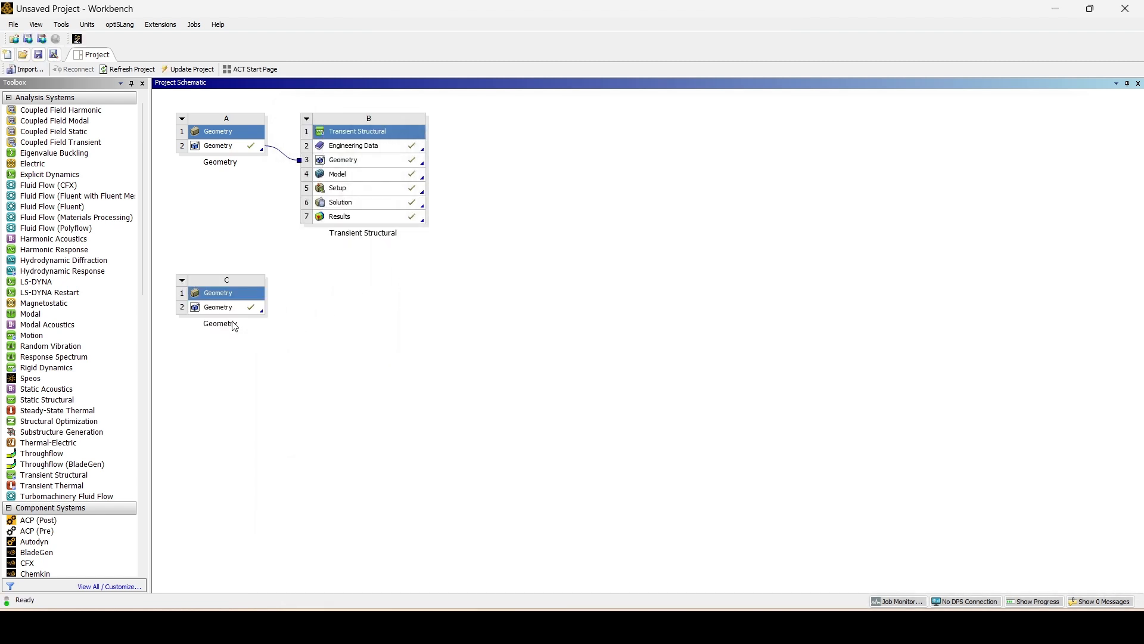
right_click(217, 306)
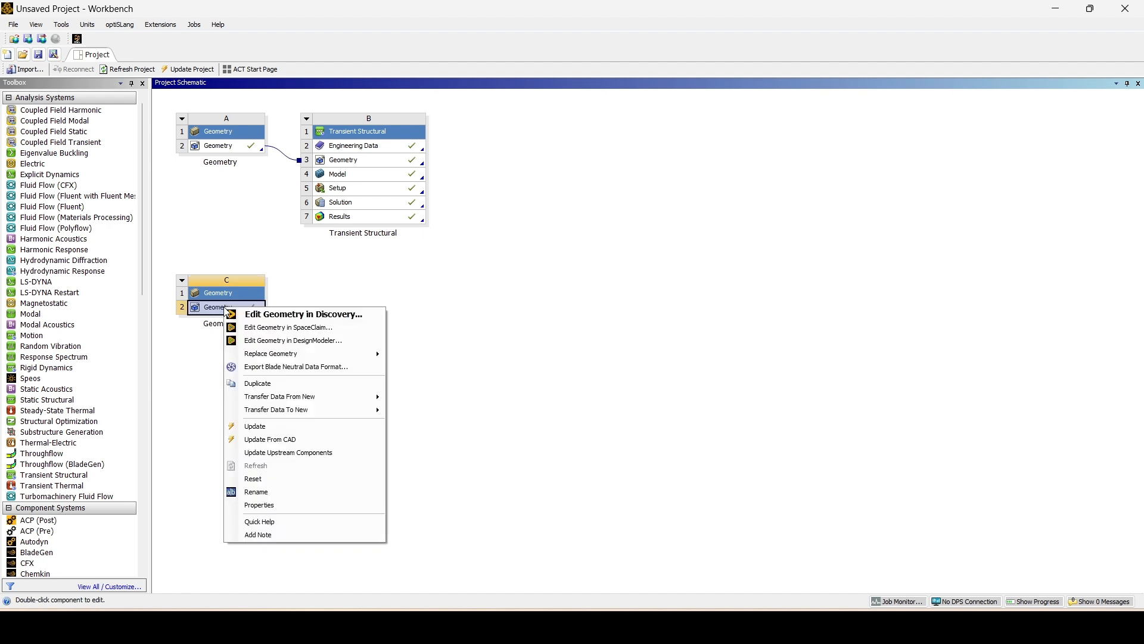
mouse_move(313, 326)
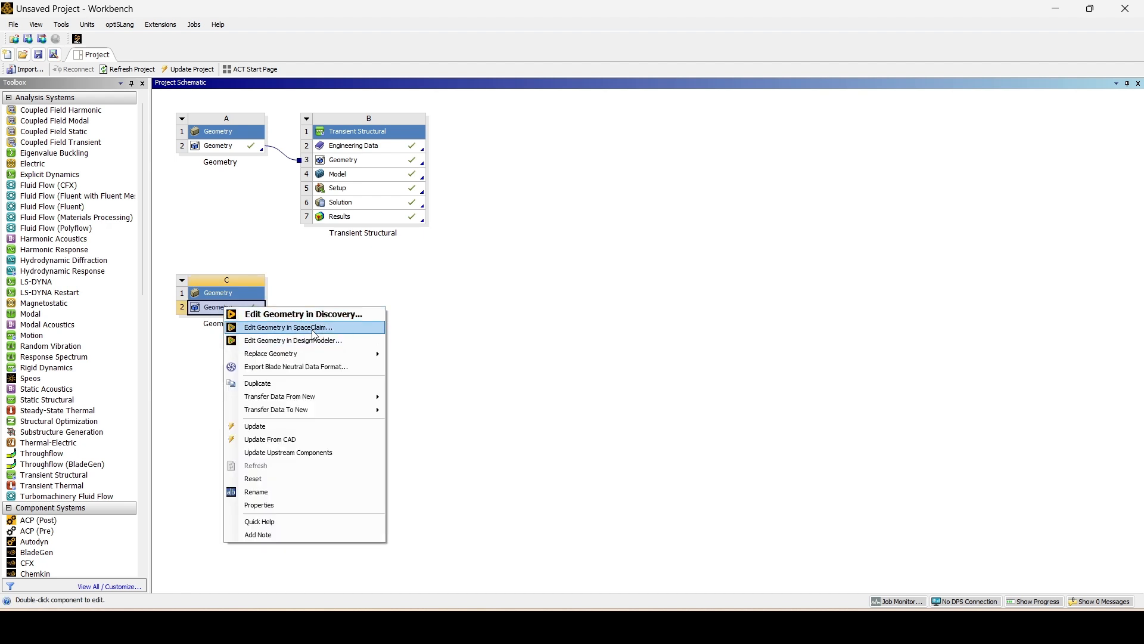
left_click(287, 326)
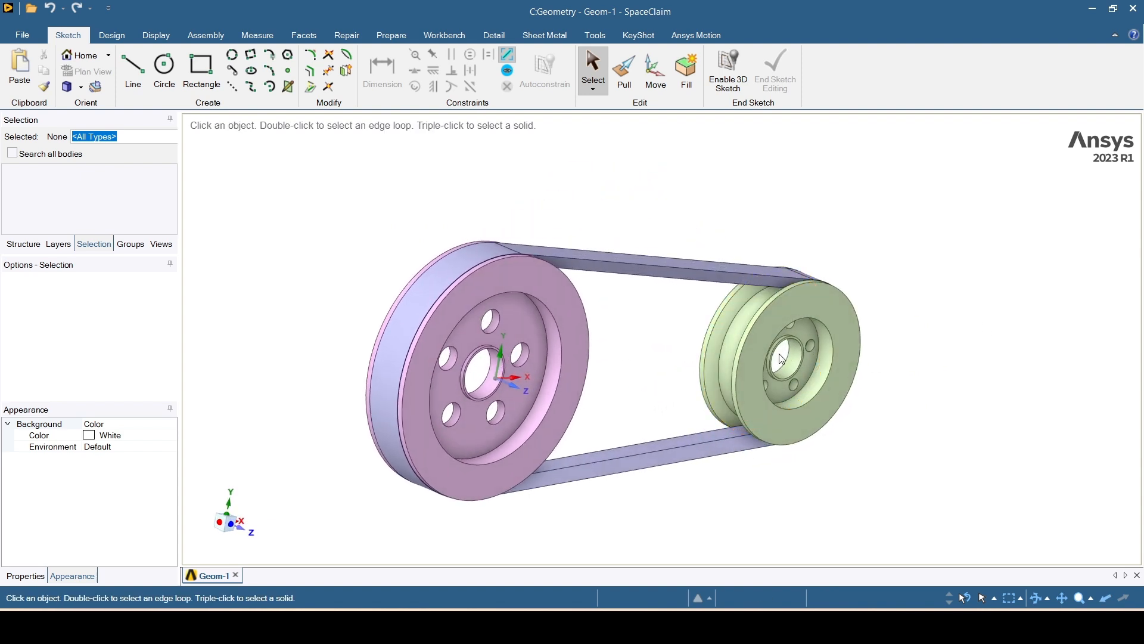
Pull the small pulley's groove face, then show all hidden pulley bodies again.
left_click(780, 358)
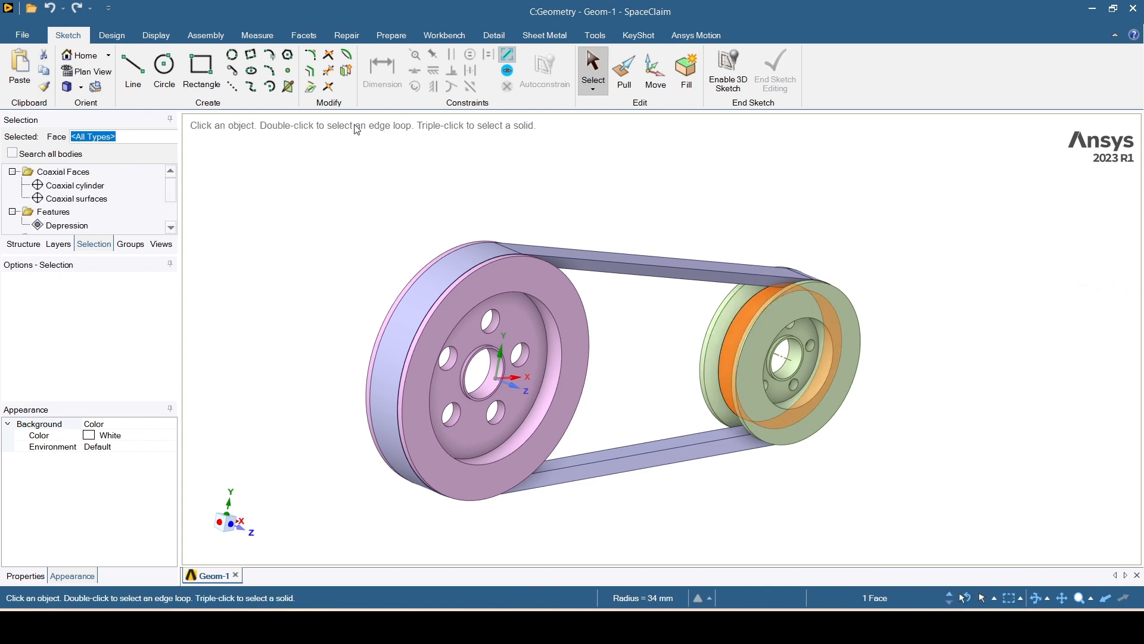
left_click(111, 35)
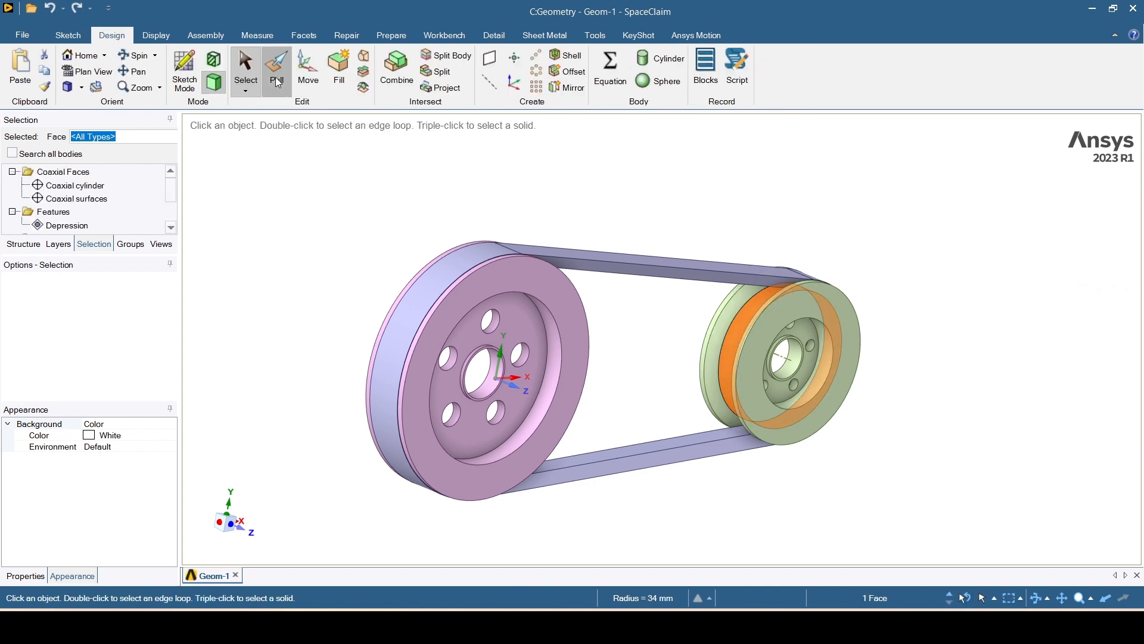
left_click(275, 65)
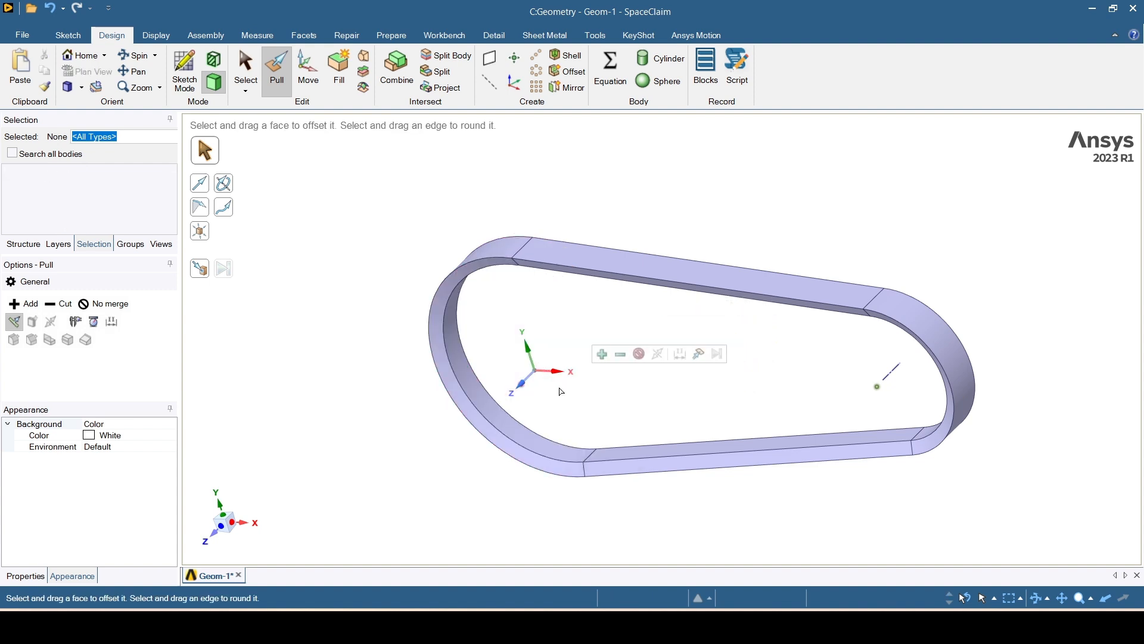
left_click(475, 386)
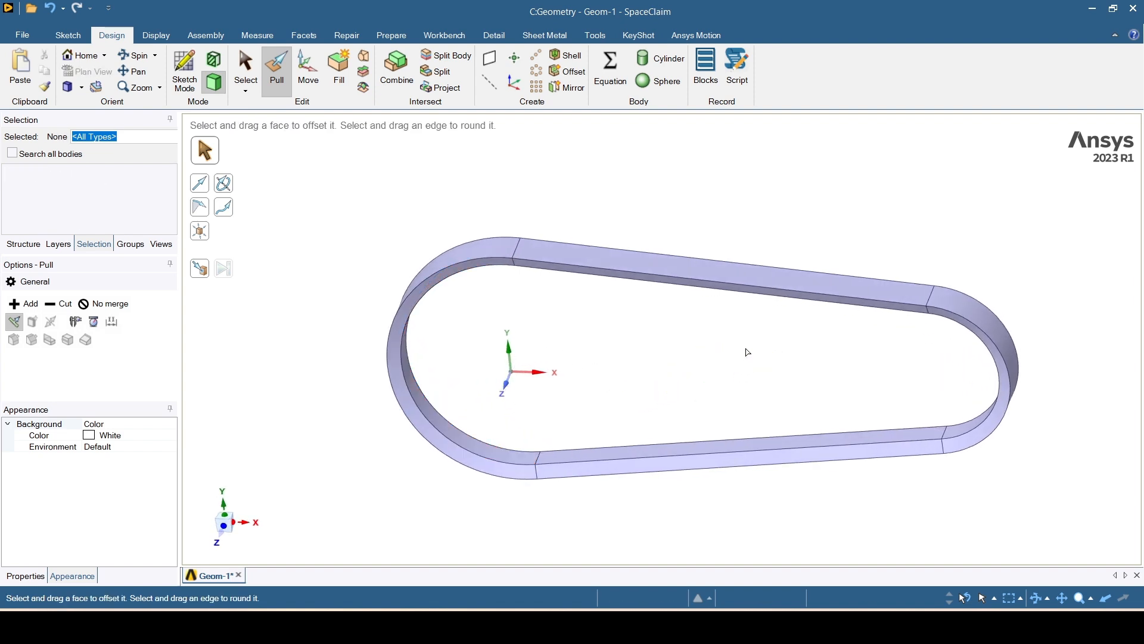
right_click(746, 352)
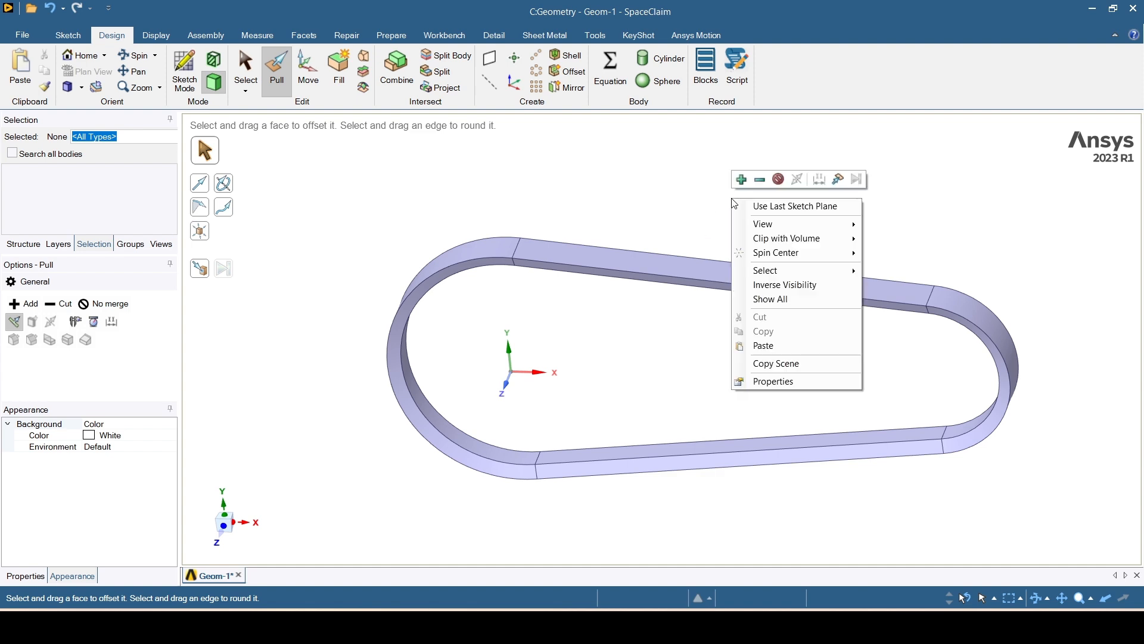
left_click(785, 285)
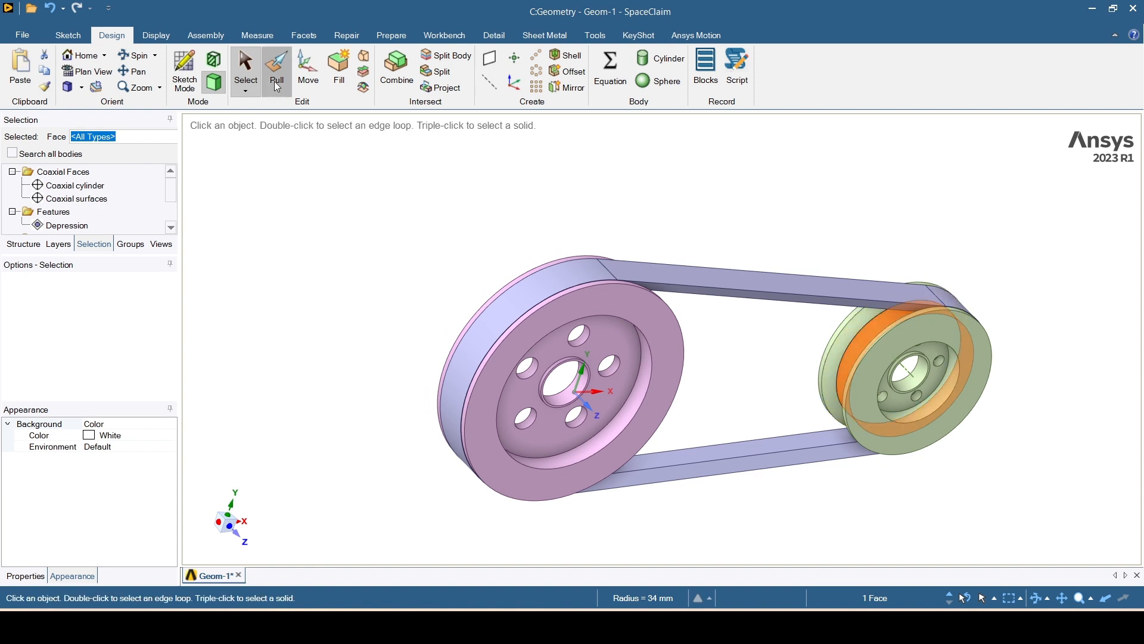
Resize the groove radii to 34.3 mm on the small pulley and 54.3 mm on the large one.
left_click(277, 65)
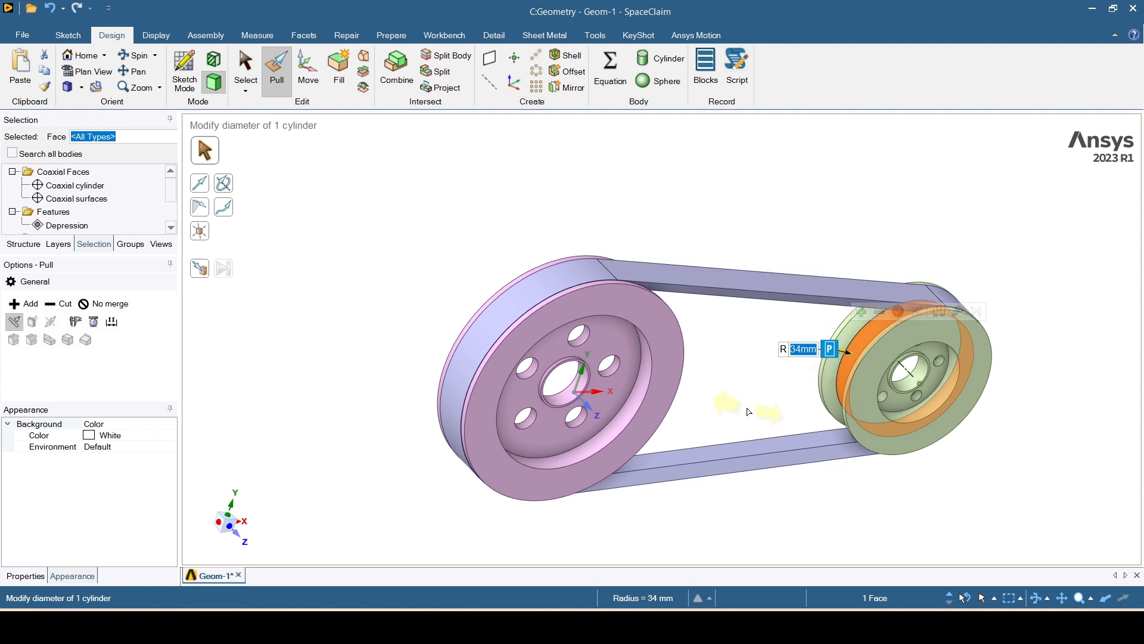
type("34.3")
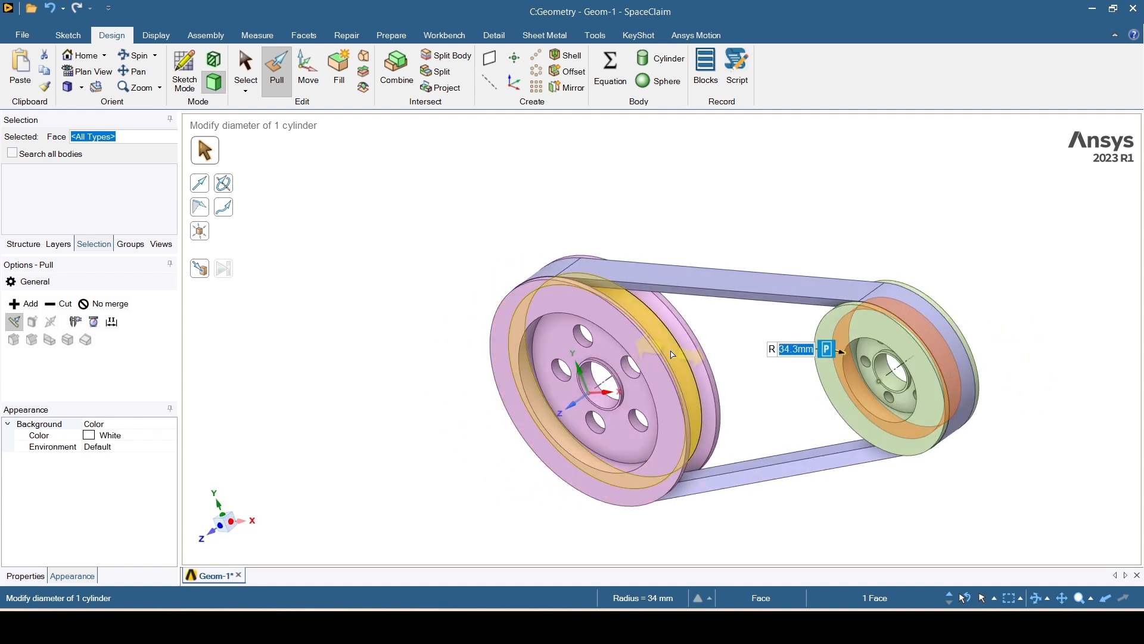
type("5")
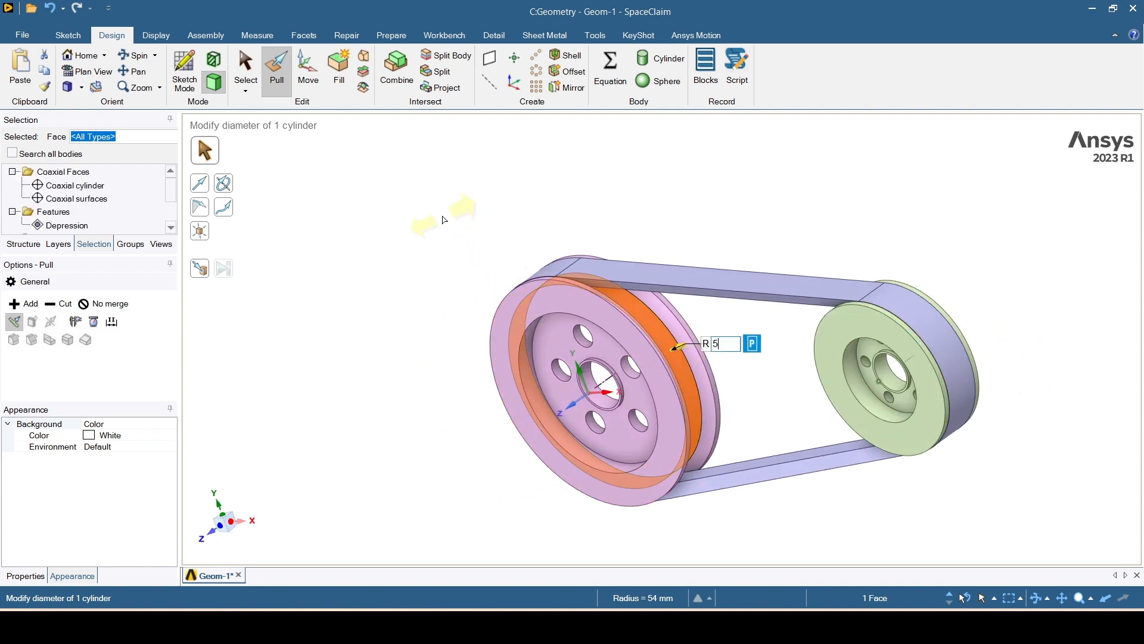
type("54.3")
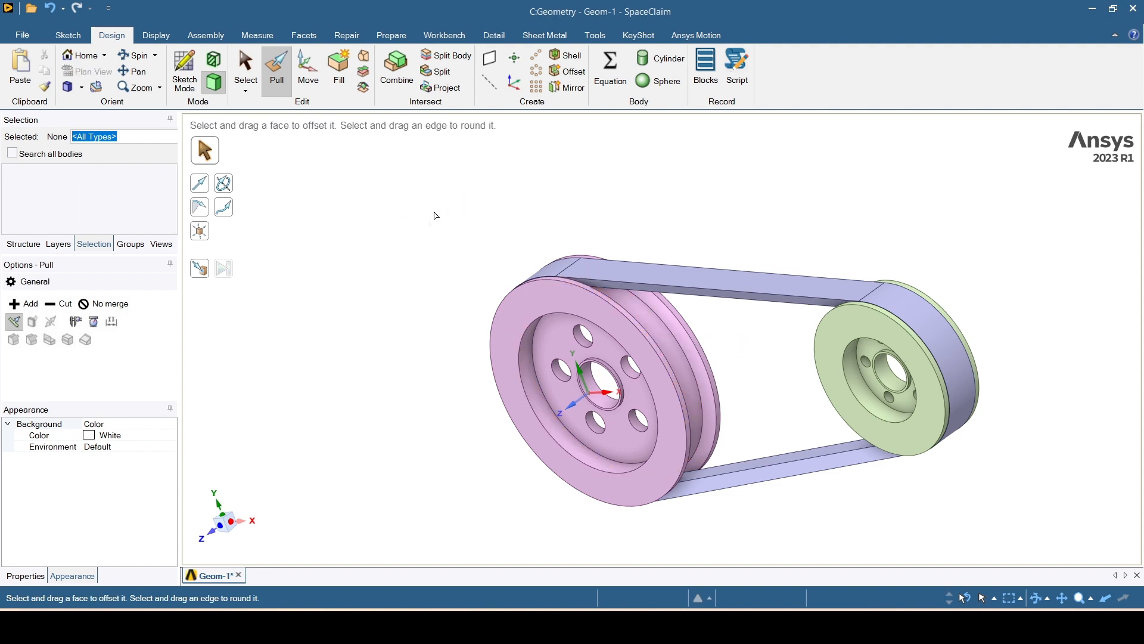
left_click(246, 69)
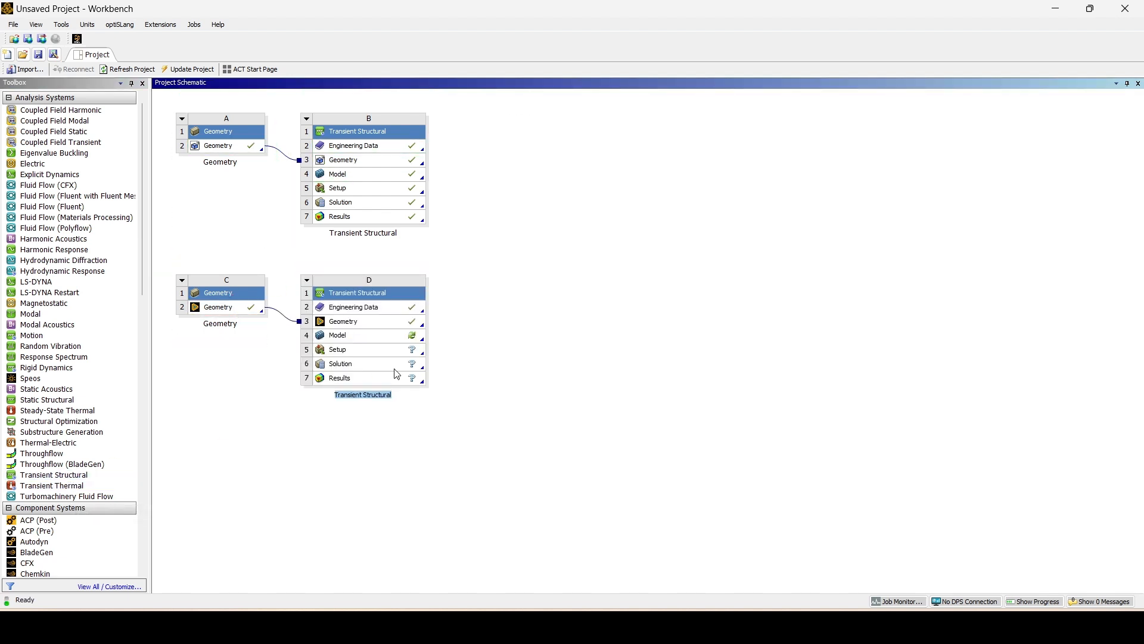
Open the Model cell of the new Transient Structural system in Mechanical.
double_click(358, 335)
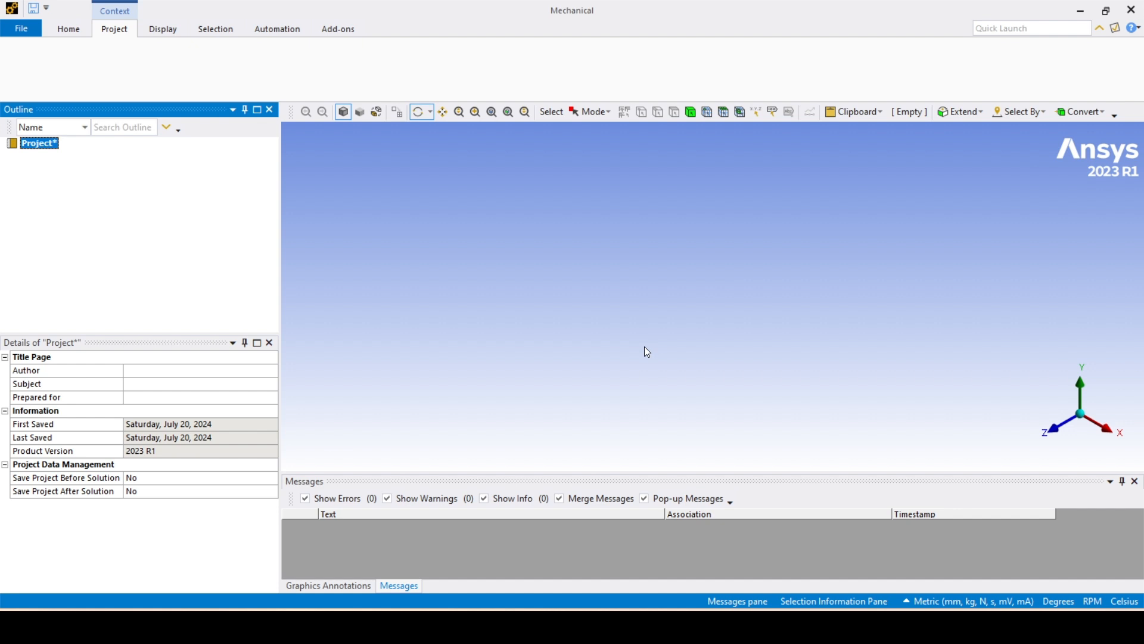
mouse_move(613, 352)
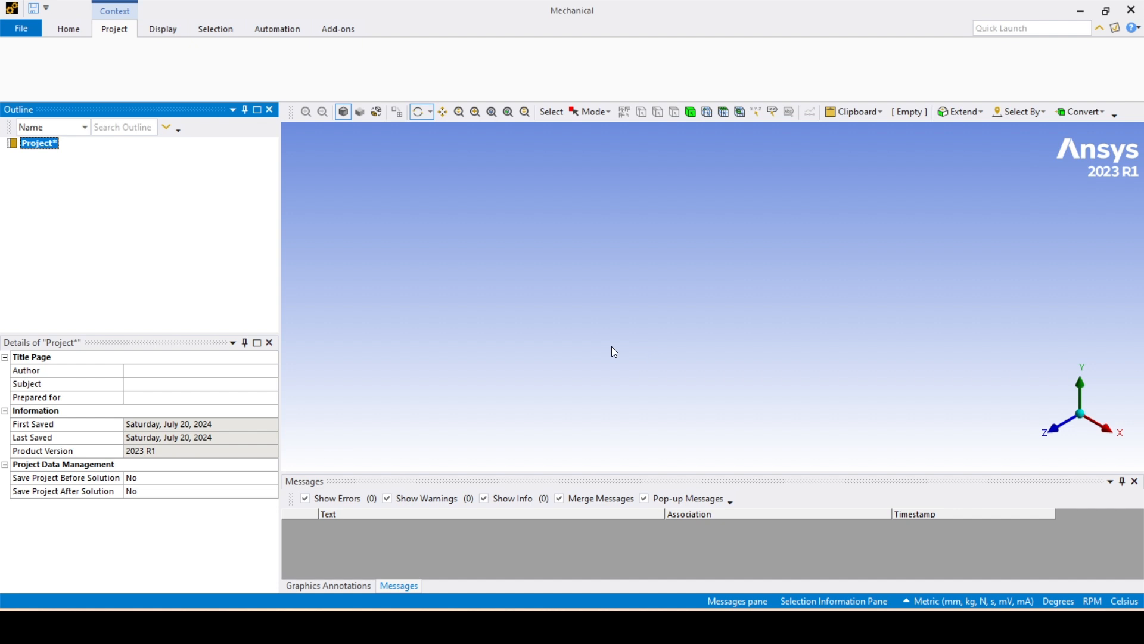
mouse_move(529, 323)
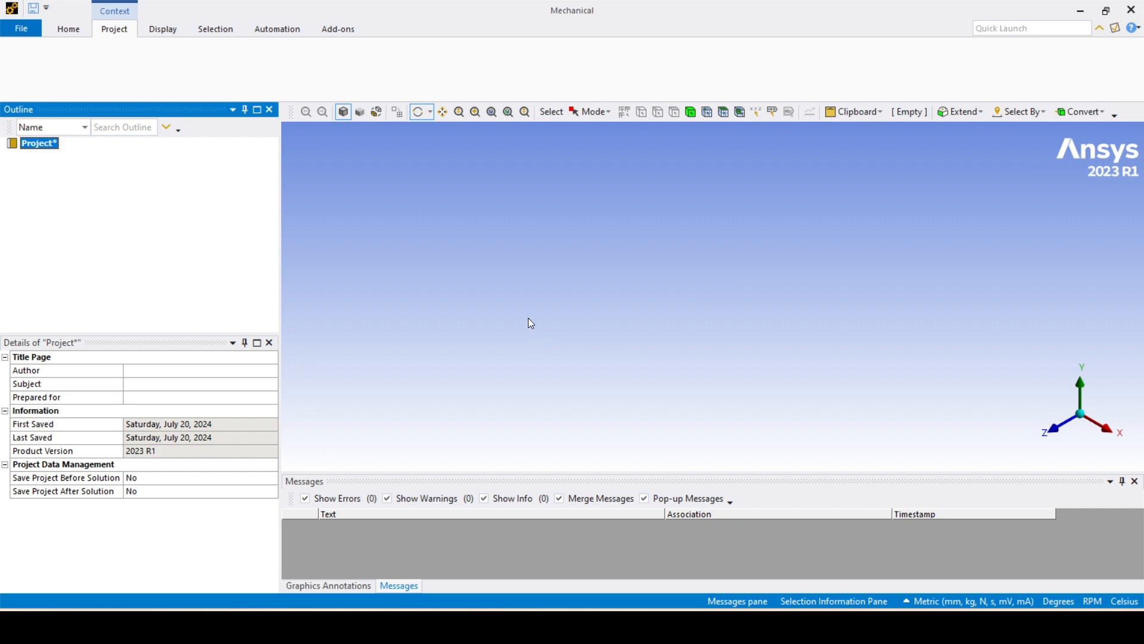
mouse_move(552, 304)
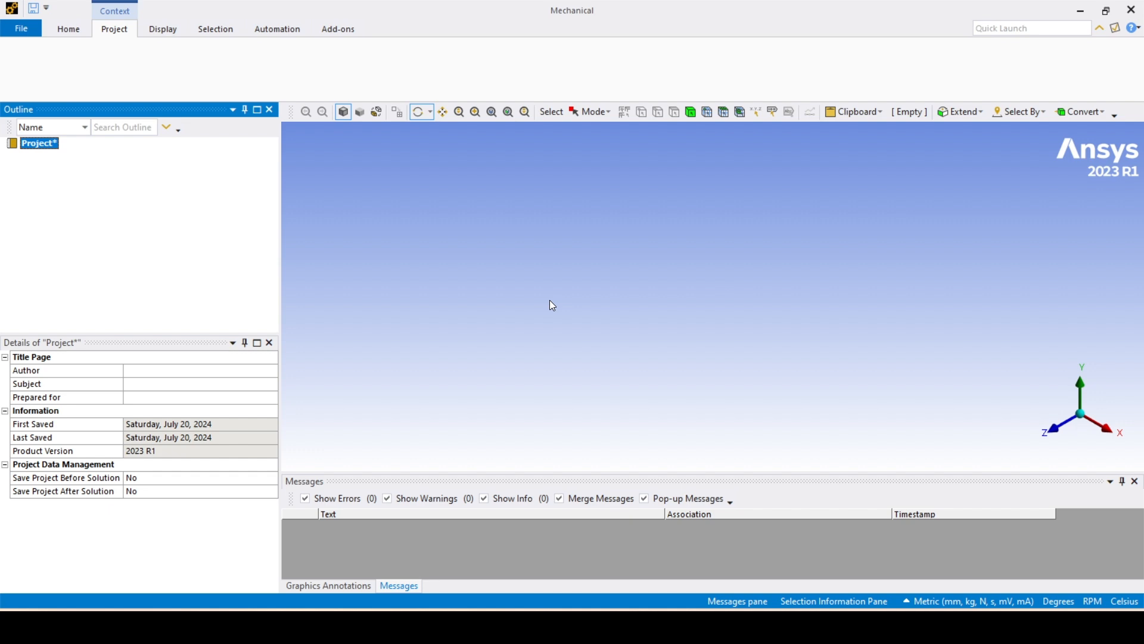
mouse_move(666, 336)
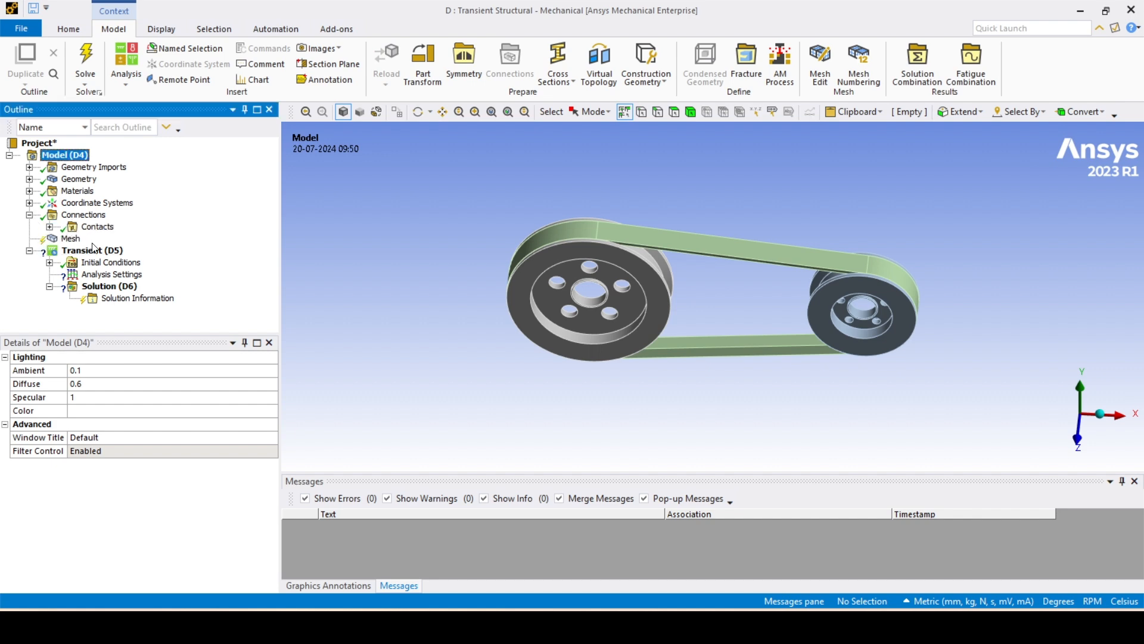
Add a body sizing of 5.0 mm on all three bodies and a MultiZone meshing method.
left_click(70, 238)
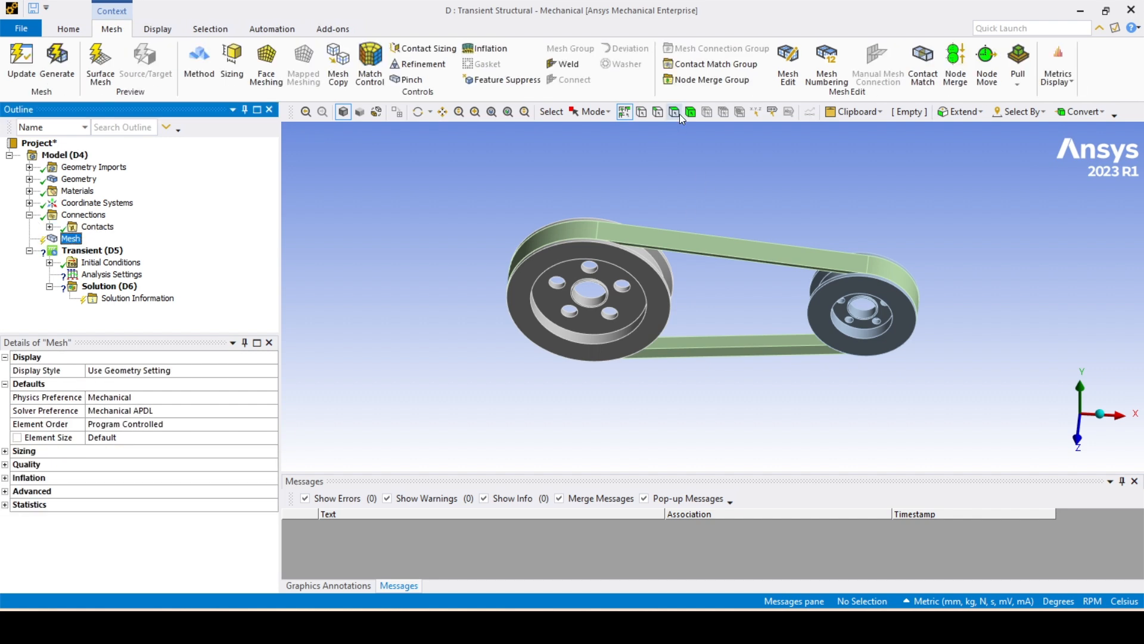
right_click(577, 292)
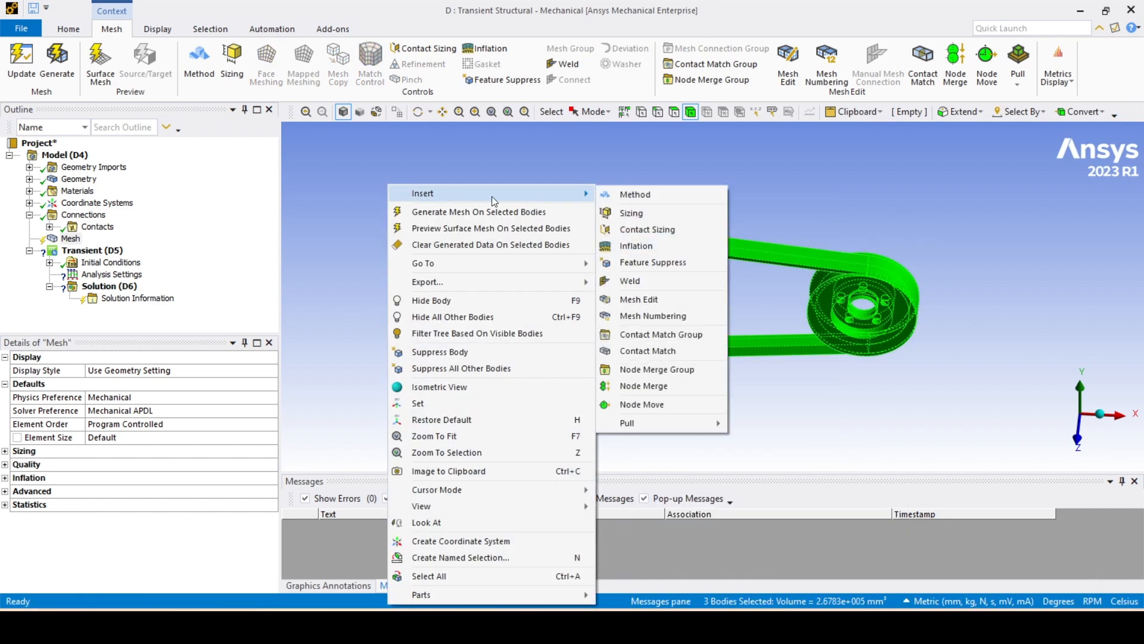
left_click(631, 212)
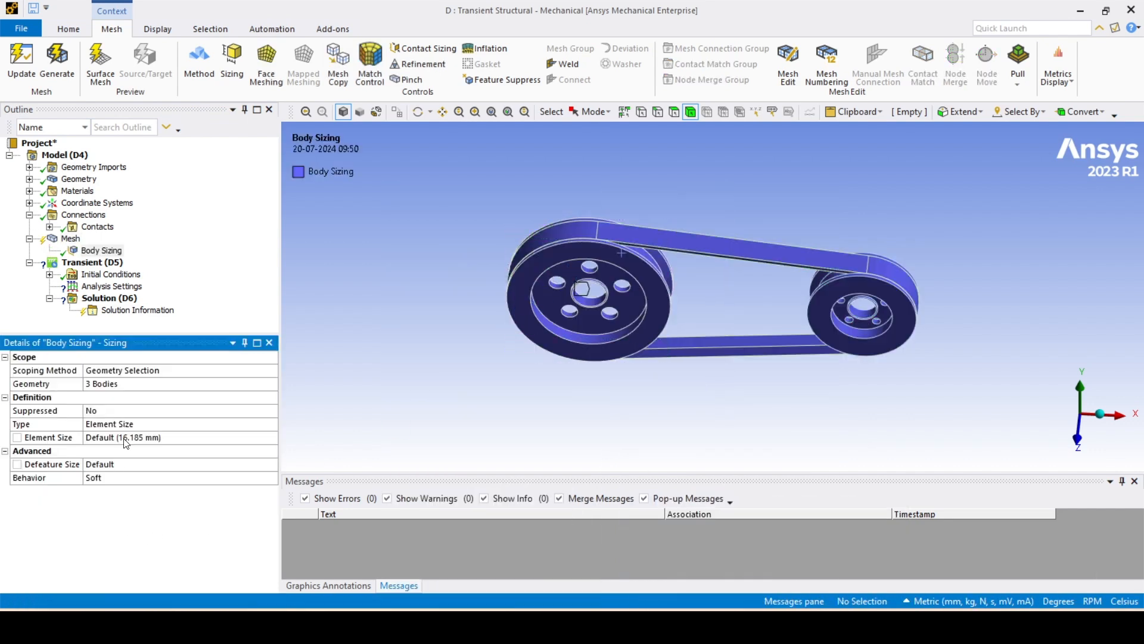
left_click(100, 249)
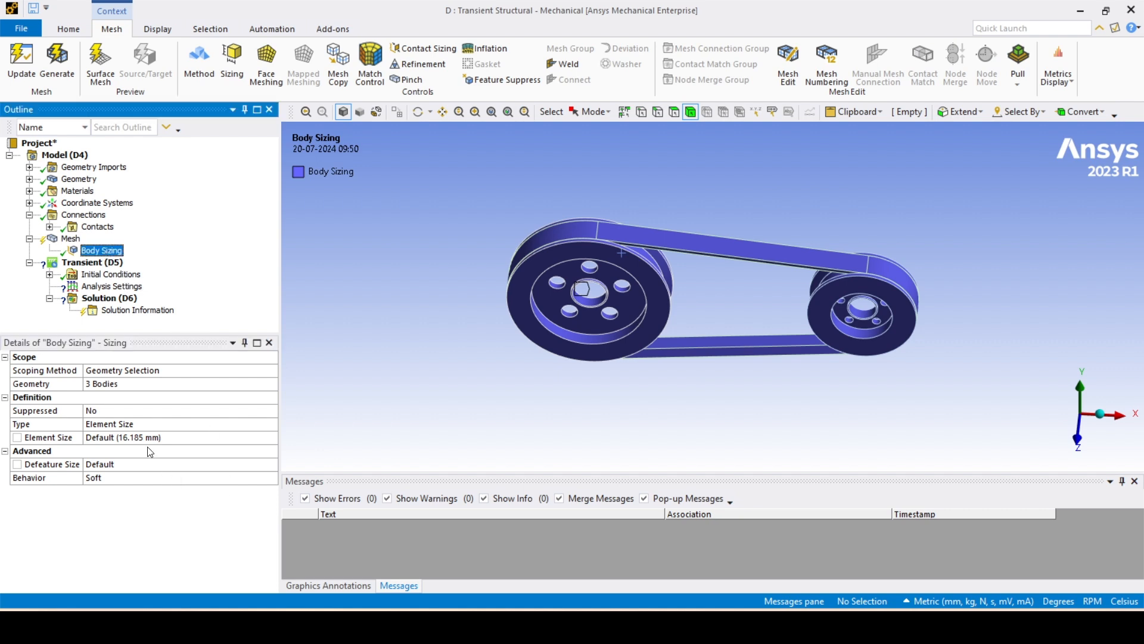
type("5.0 mm")
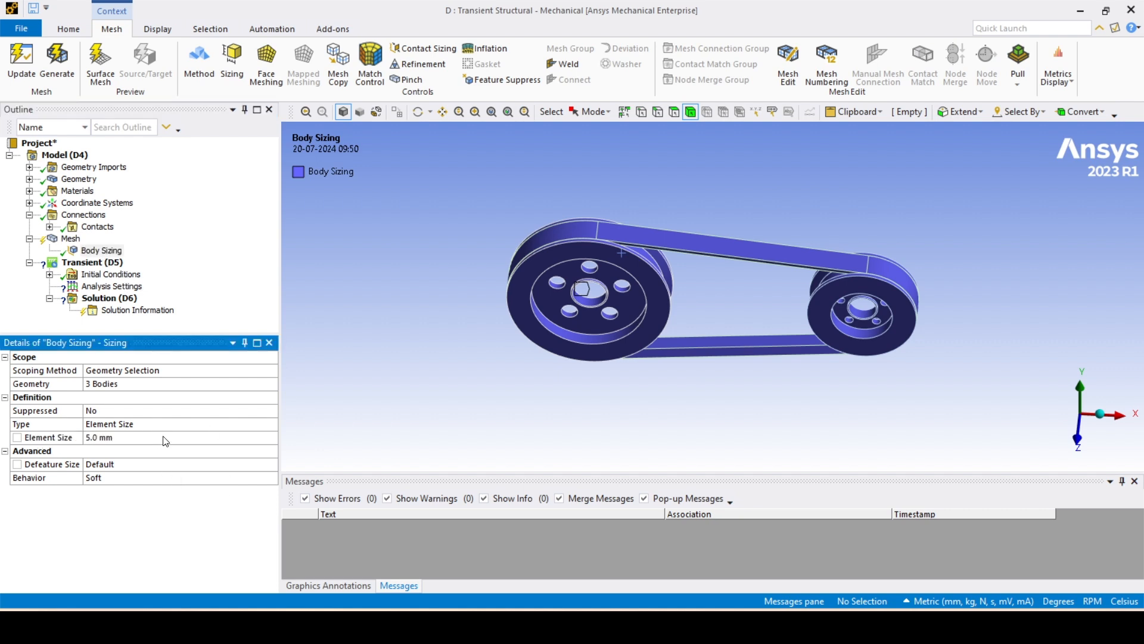
right_click(570, 292)
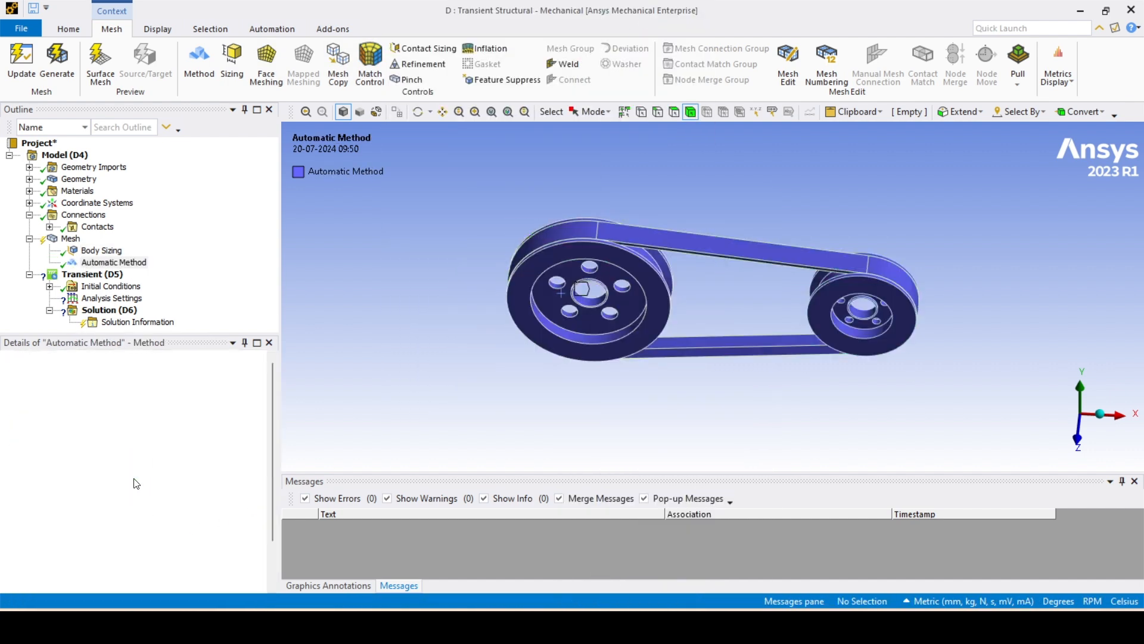
Generate the belt-and-pulley mesh, inspect it, and select the transient analysis branch.
right_click(93, 262)
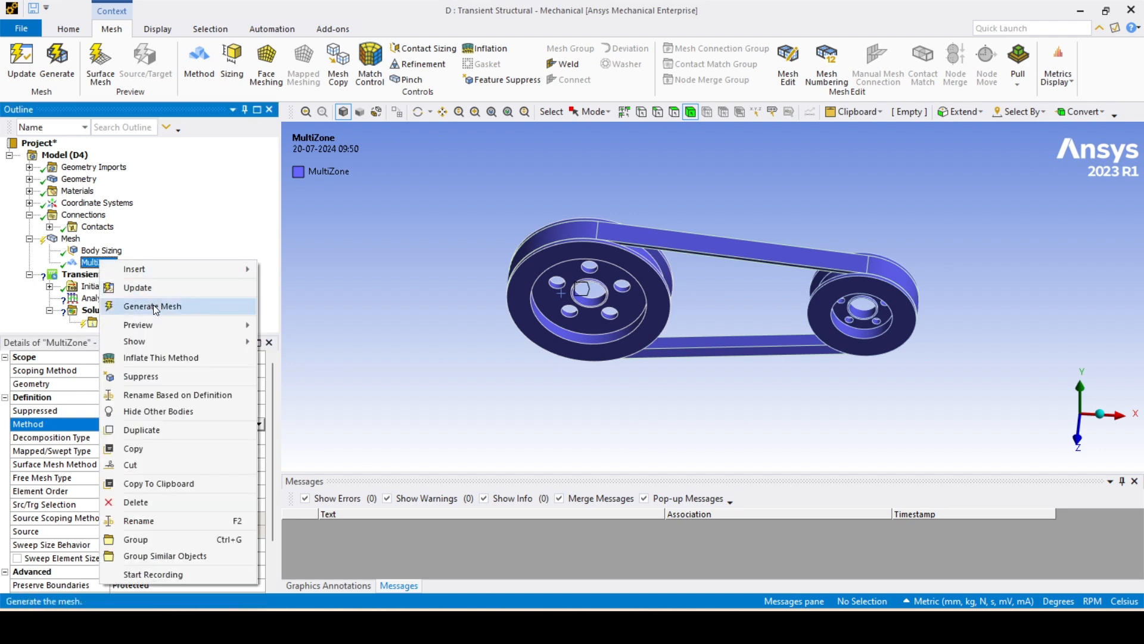
left_click(151, 307)
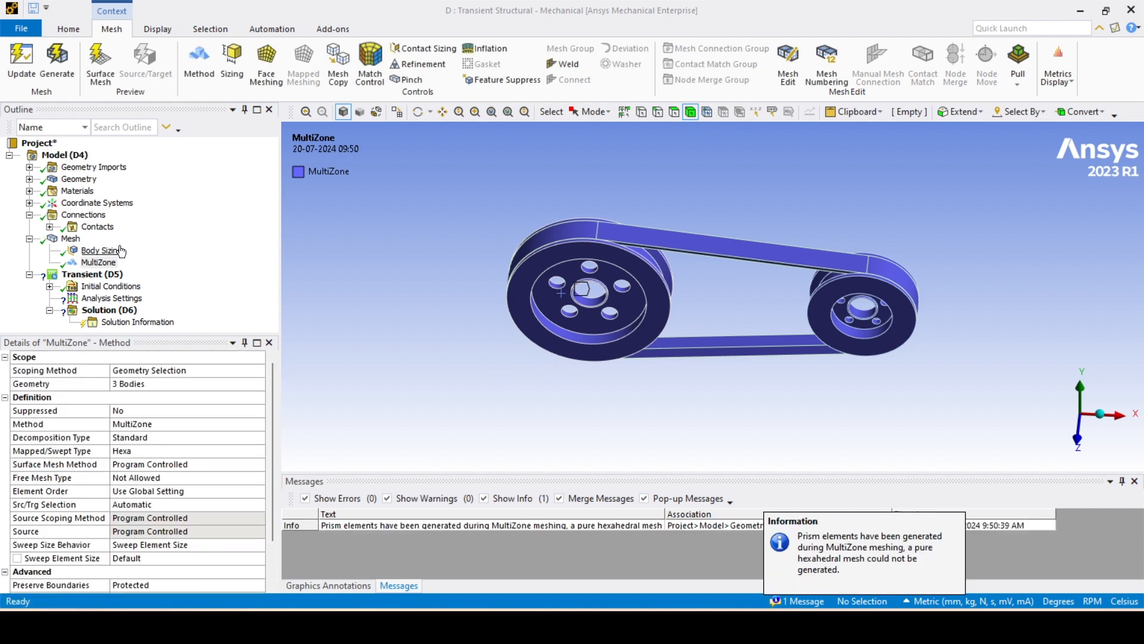
left_click(69, 238)
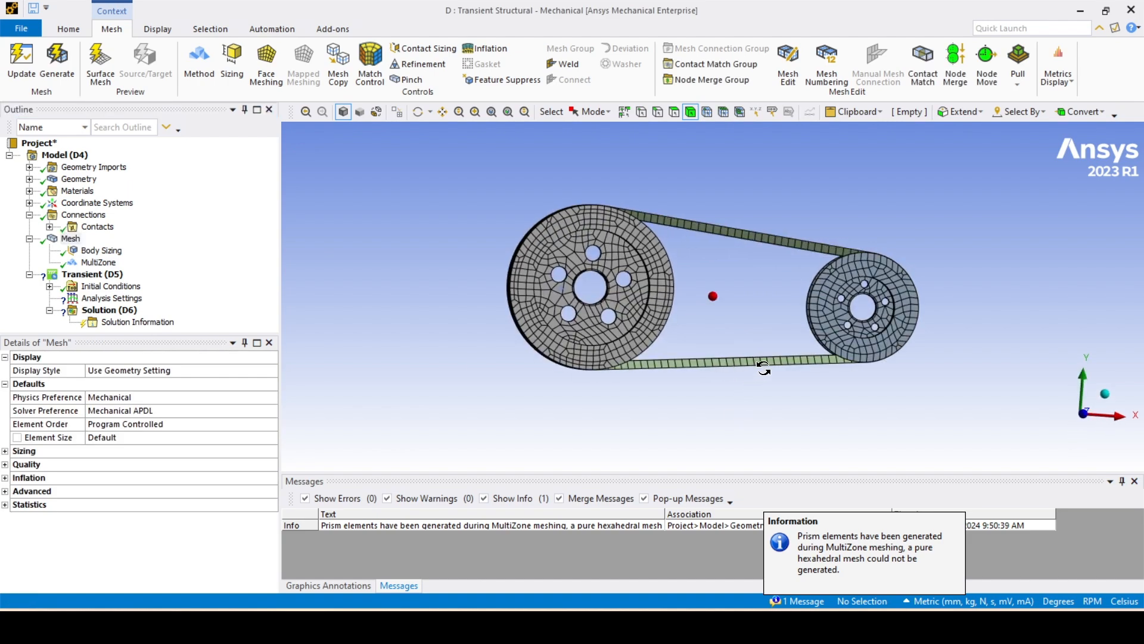
left_click_drag(764, 367, 571, 317)
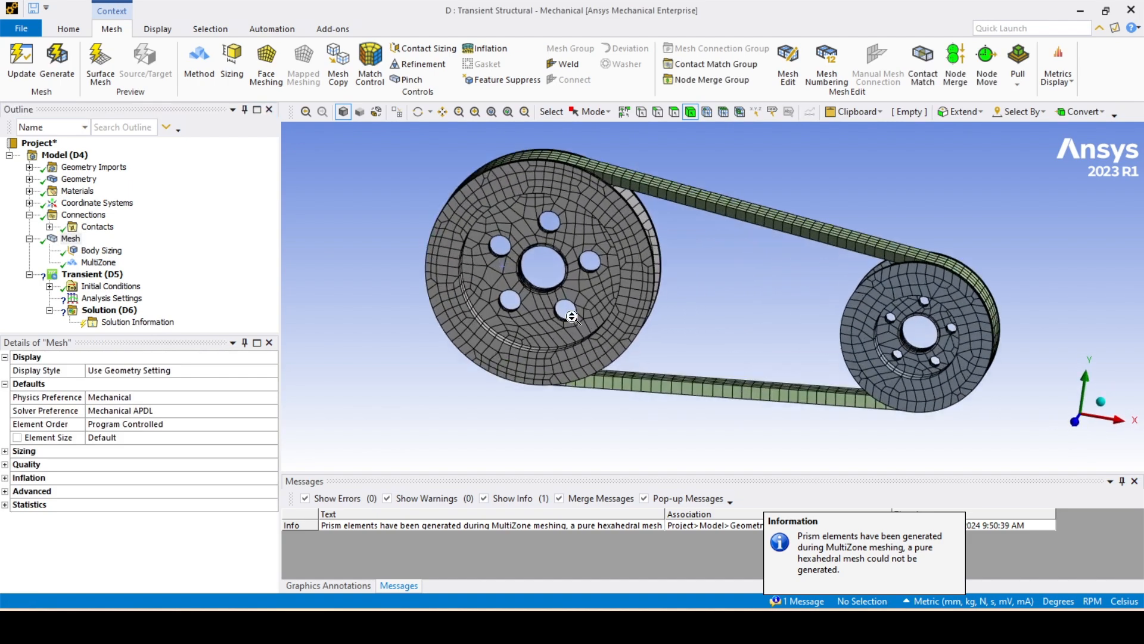
left_click(92, 274)
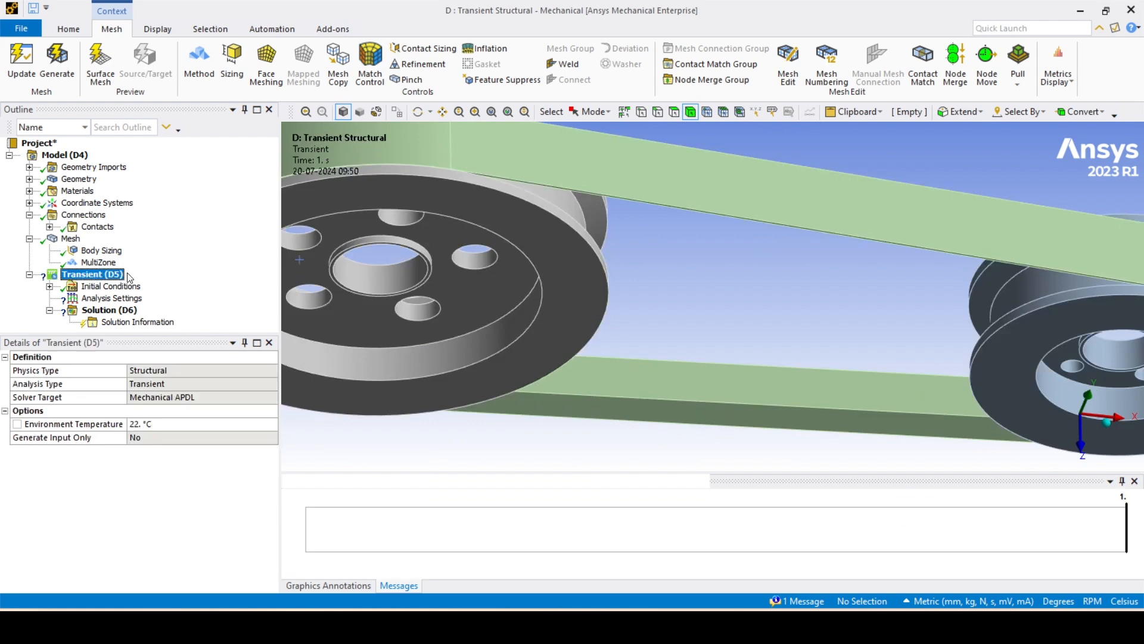
left_click(91, 274)
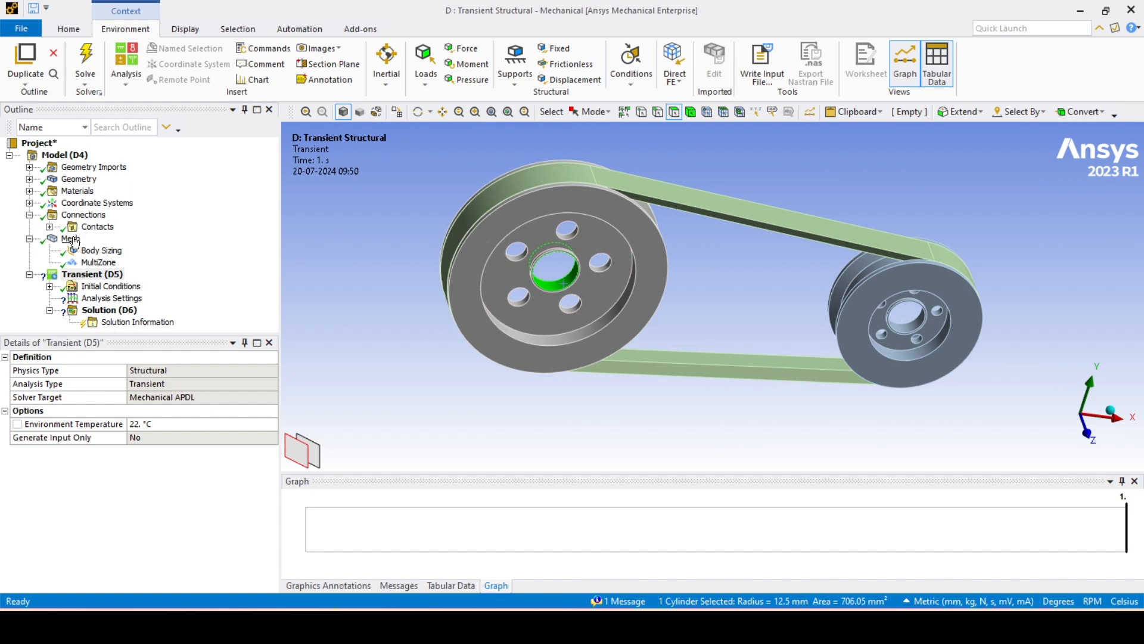
Make both pulley-to-belt contact regions frictional with a 0.8 friction coefficient.
left_click(70, 238)
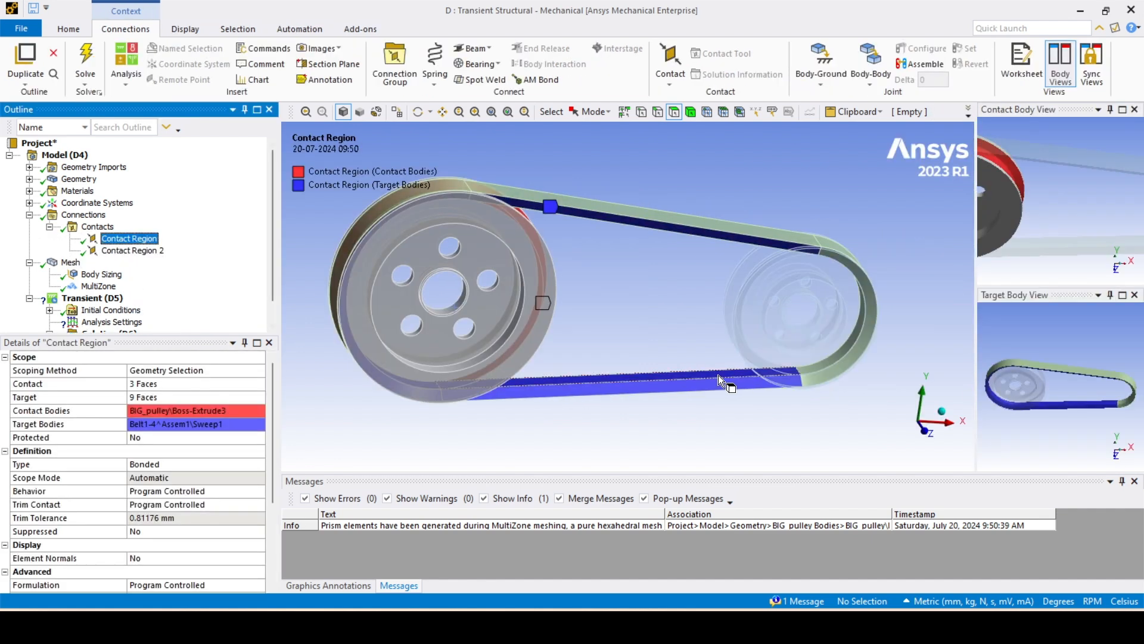
left_click(133, 251)
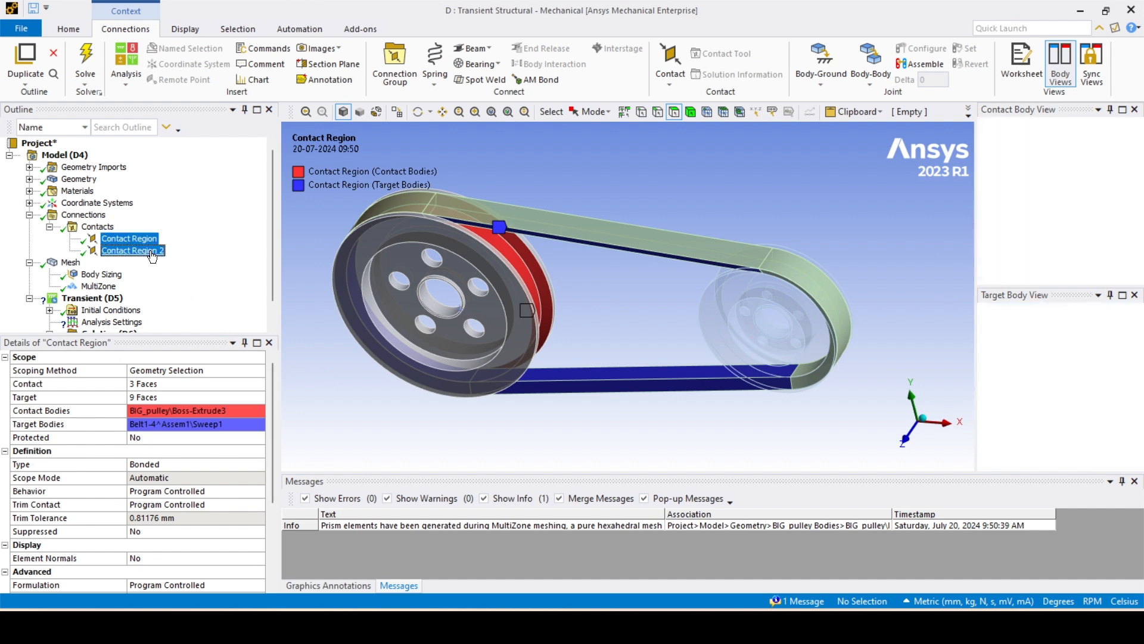
left_click(132, 249)
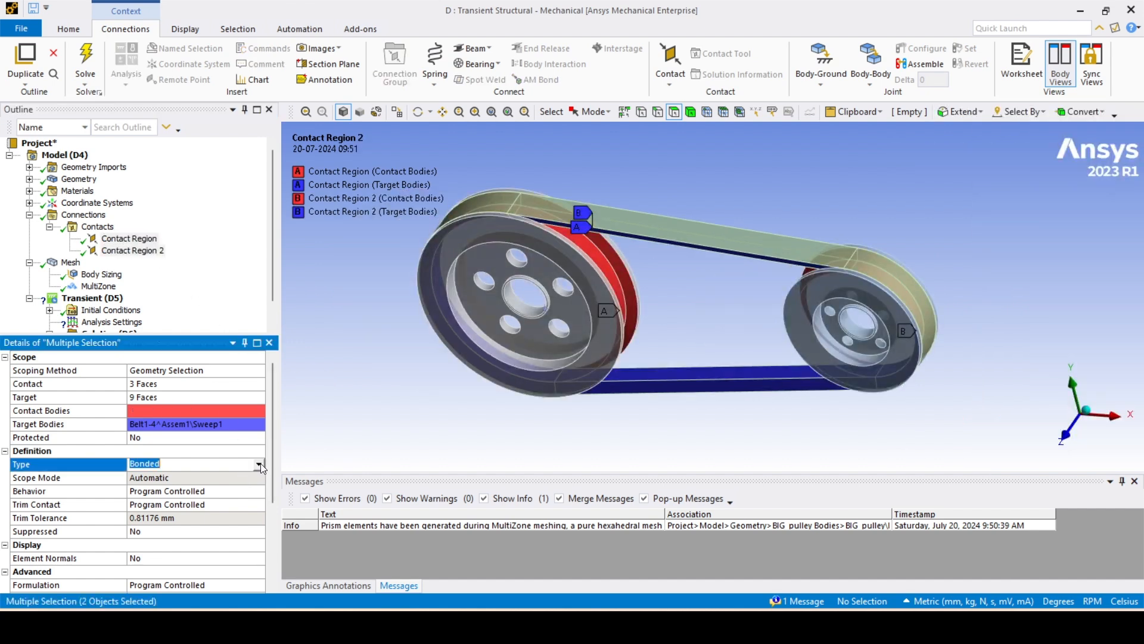
left_click(259, 464)
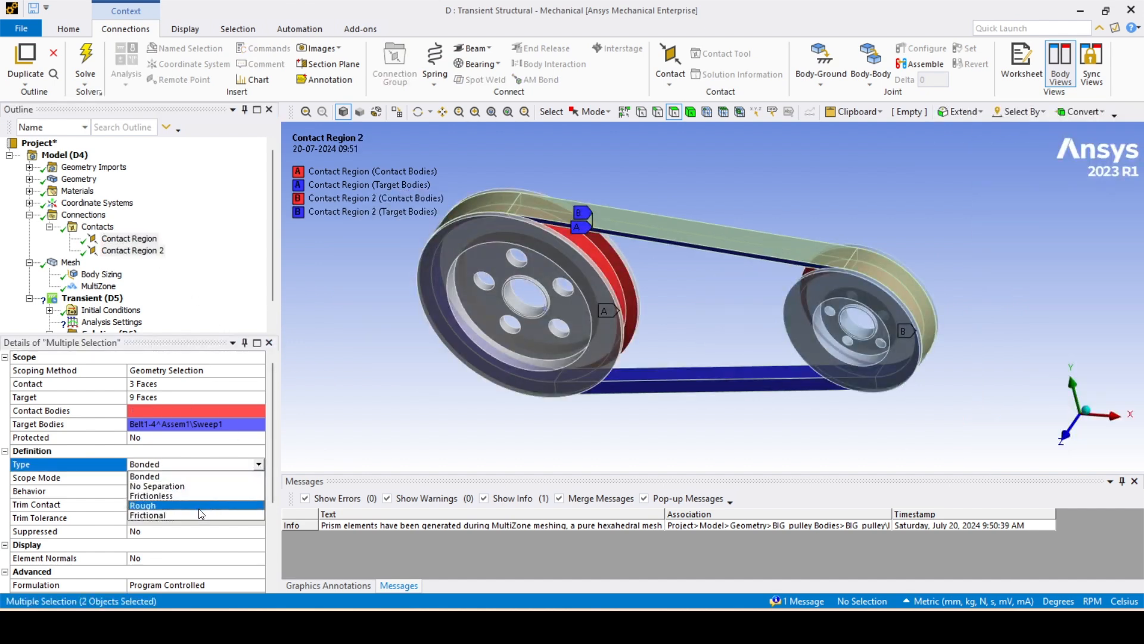
left_click(148, 515)
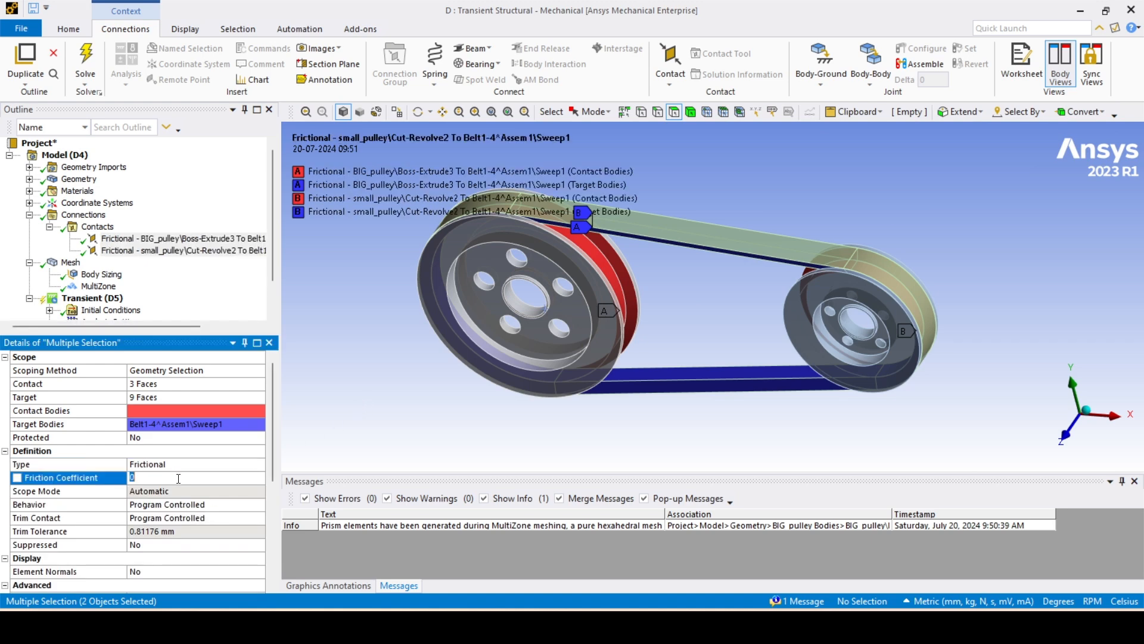
type("0.8")
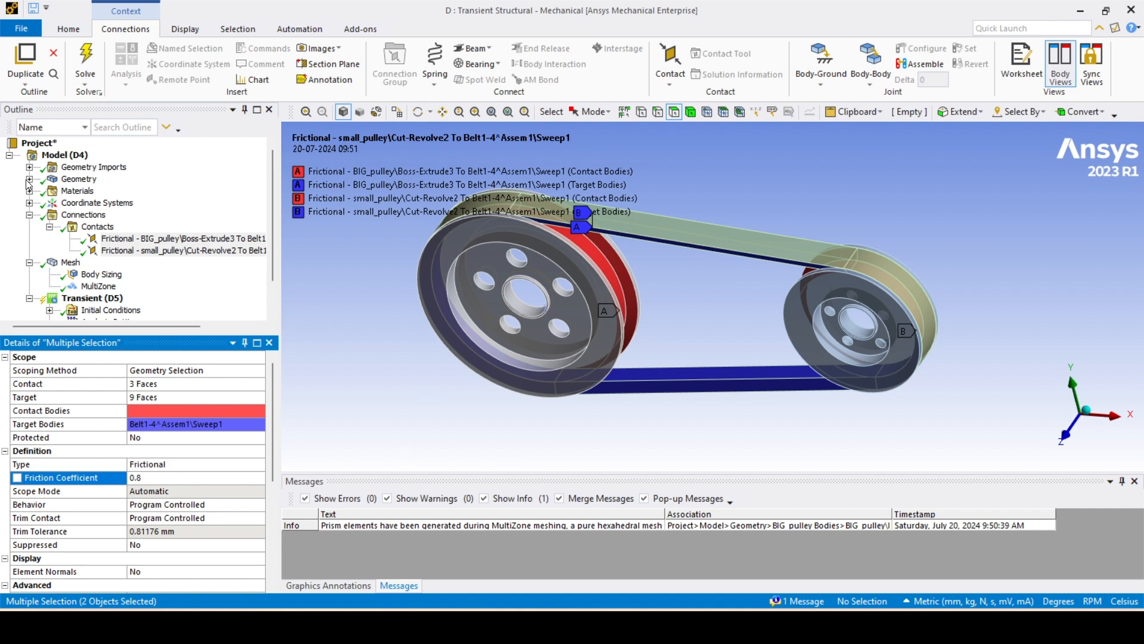
Check structural steel on the pulley and belt bodies and review the small-pulley contact.
left_click(129, 191)
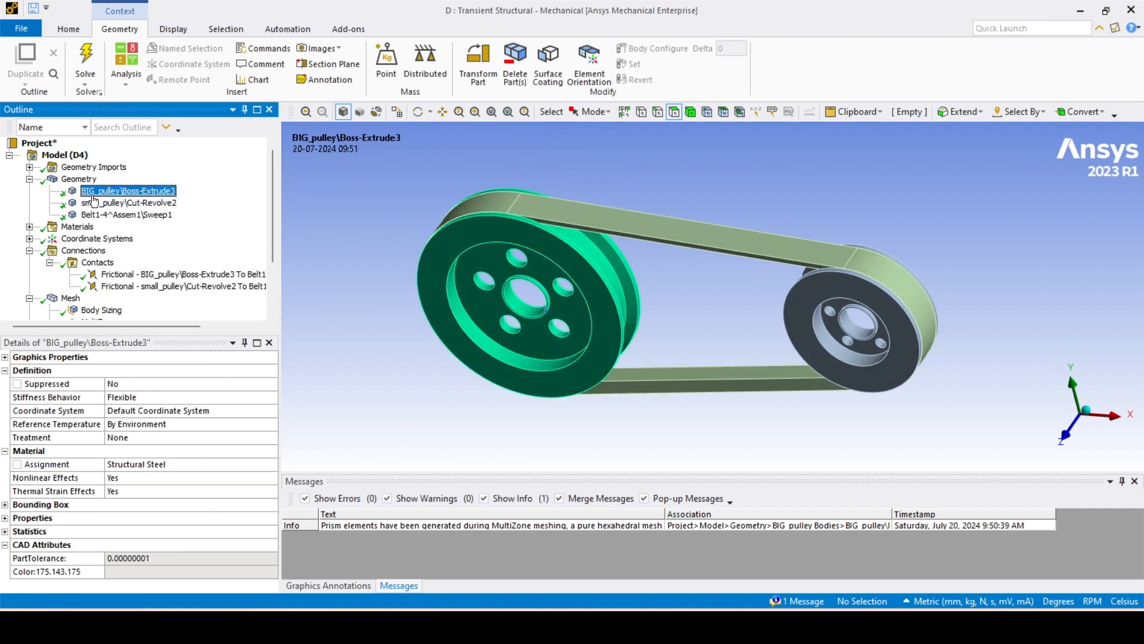
left_click(127, 214)
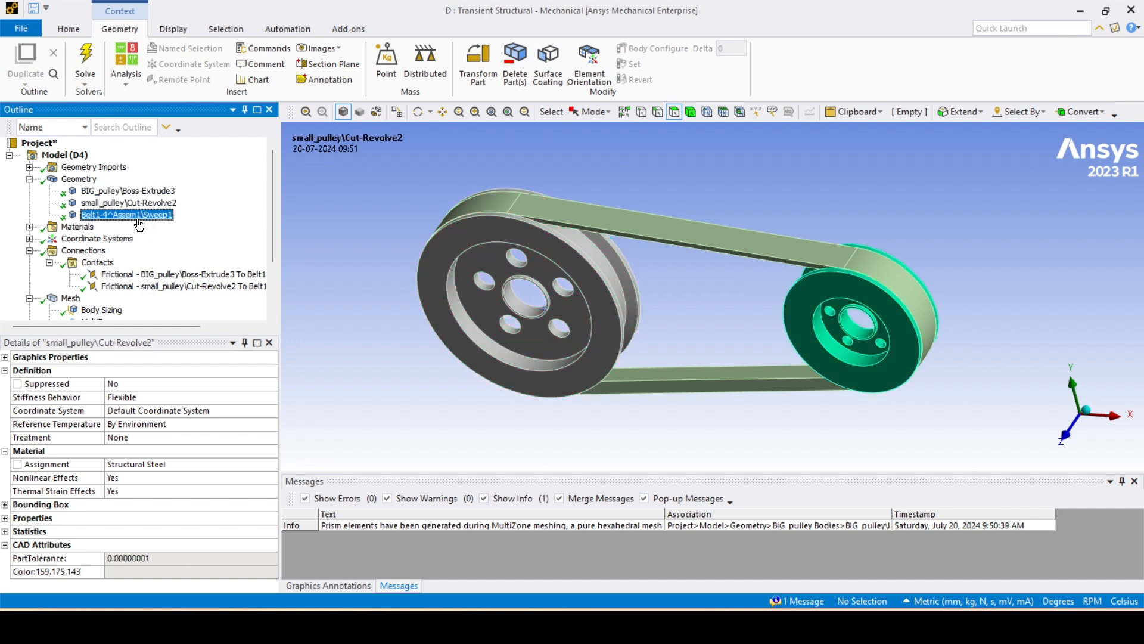
left_click(79, 179)
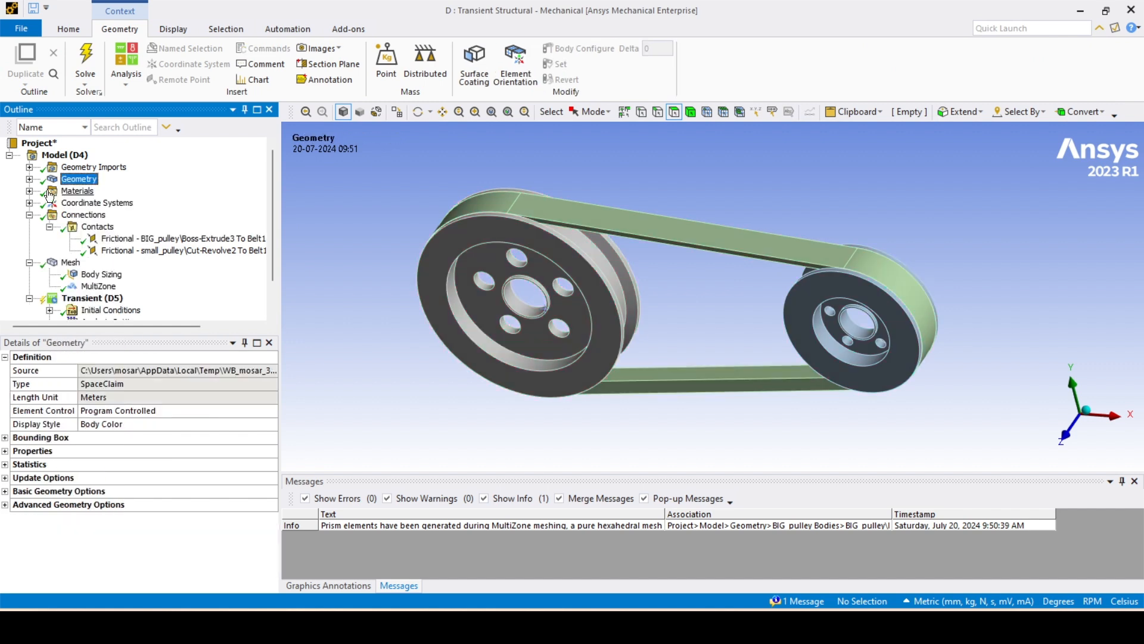
left_click(533, 306)
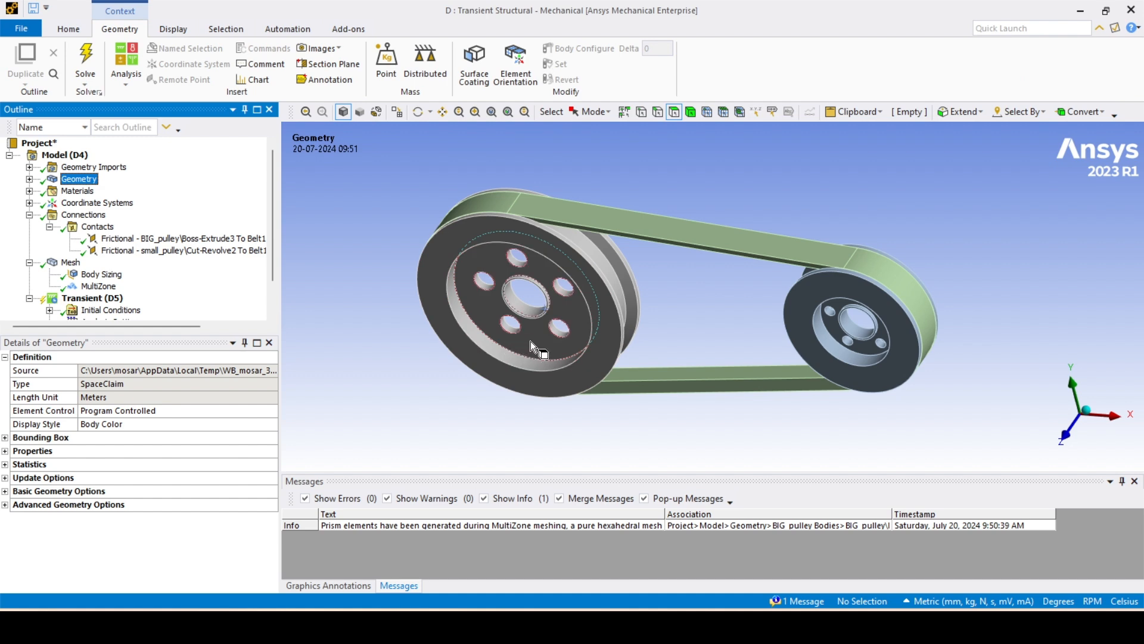
left_click_drag(532, 347, 602, 329)
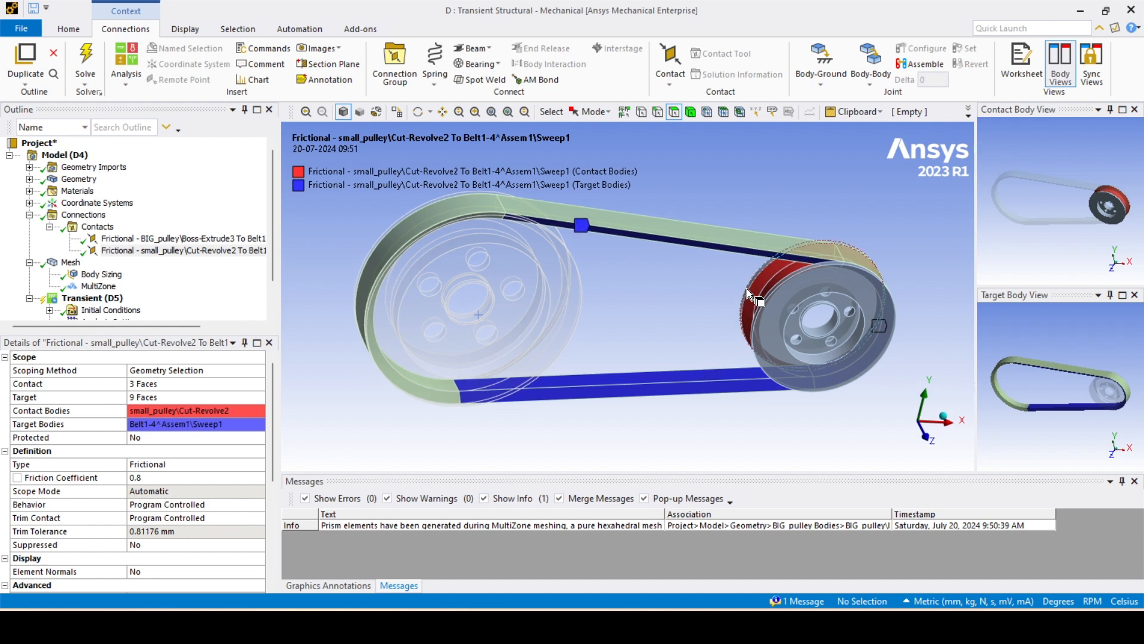
left_click_drag(752, 296, 799, 285)
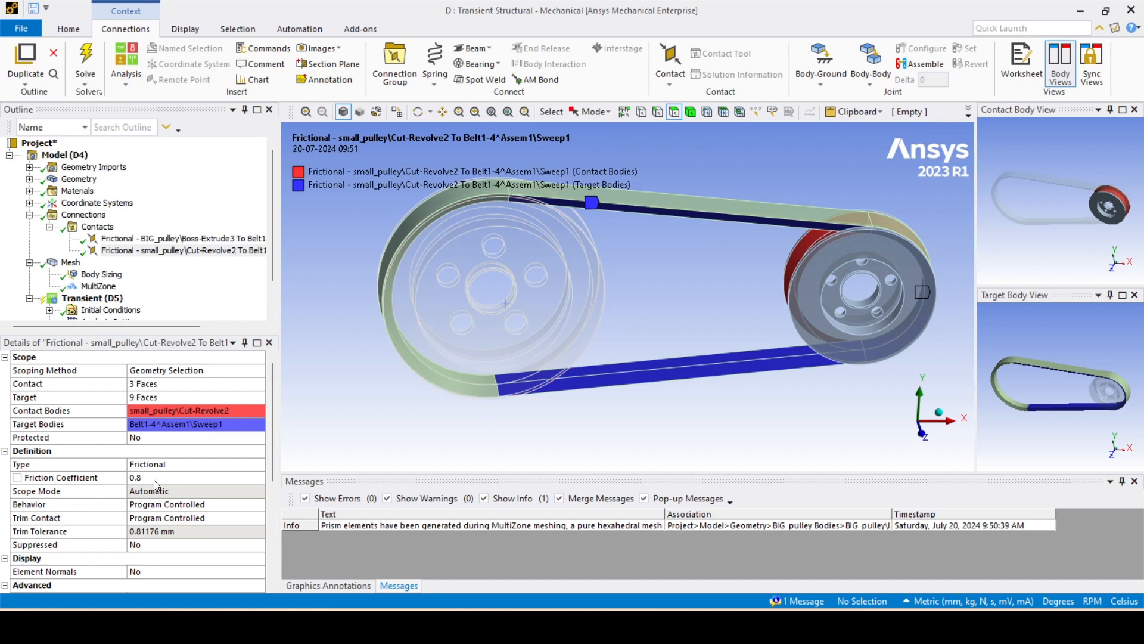
mouse_move(148, 282)
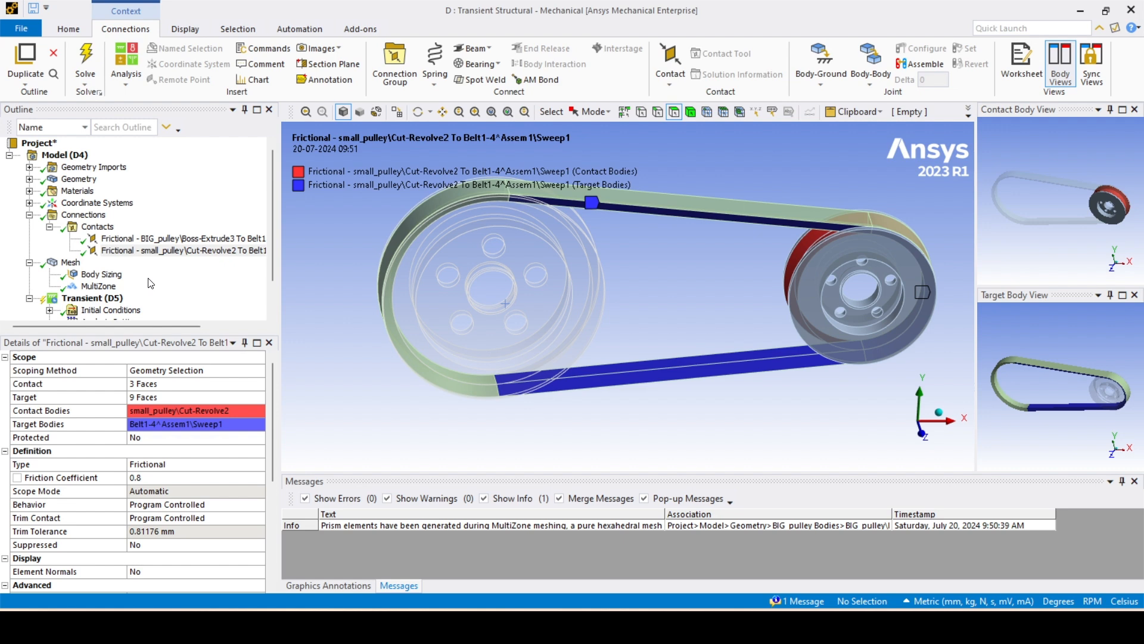
left_click(182, 250)
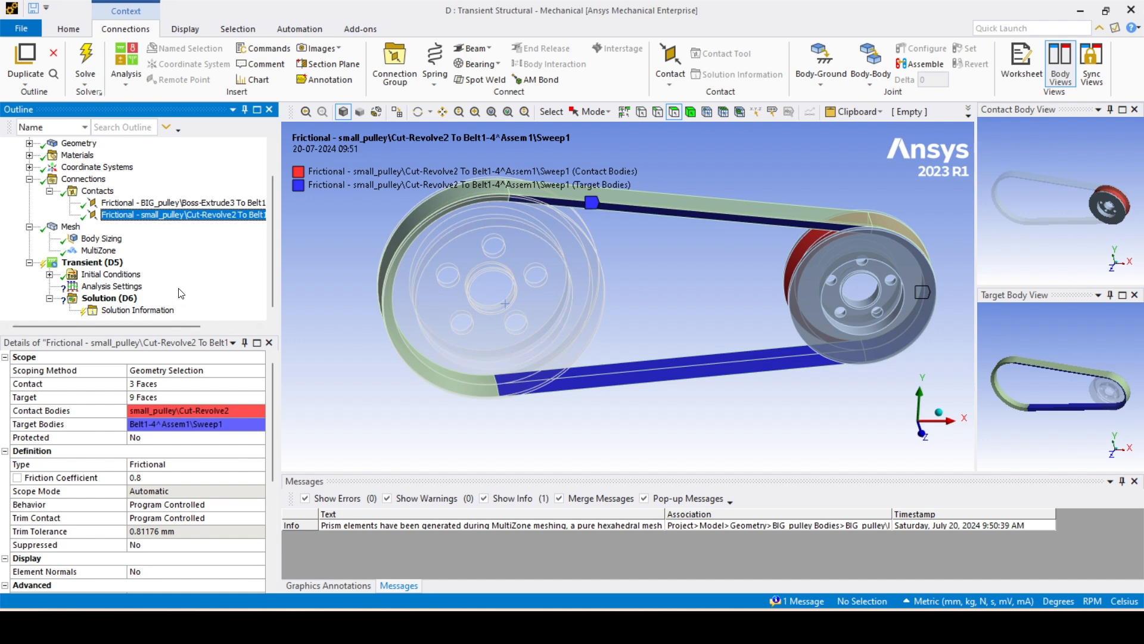
Set 50 load steps with one substep each and add a ground revolute joint on the small pulley.
left_click(111, 285)
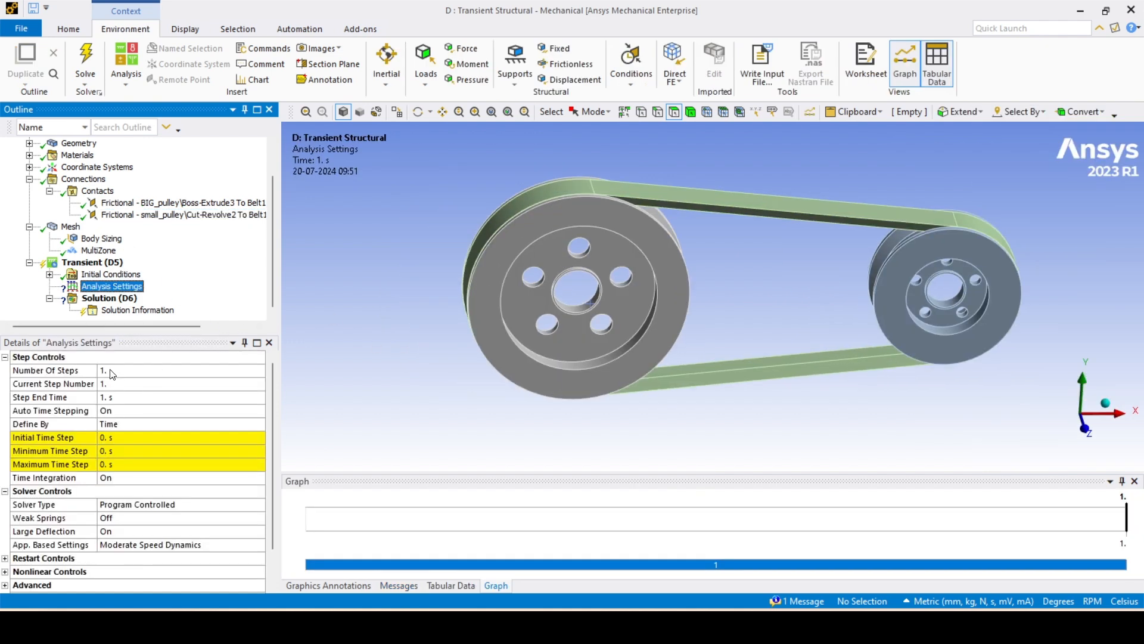
type("50")
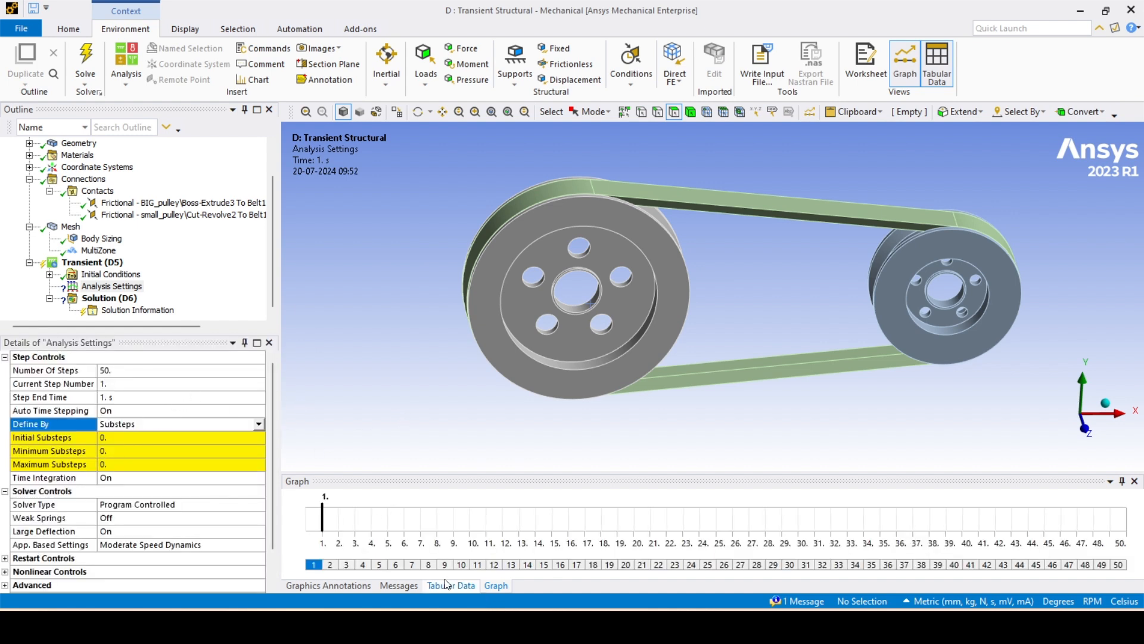
right_click(306, 505)
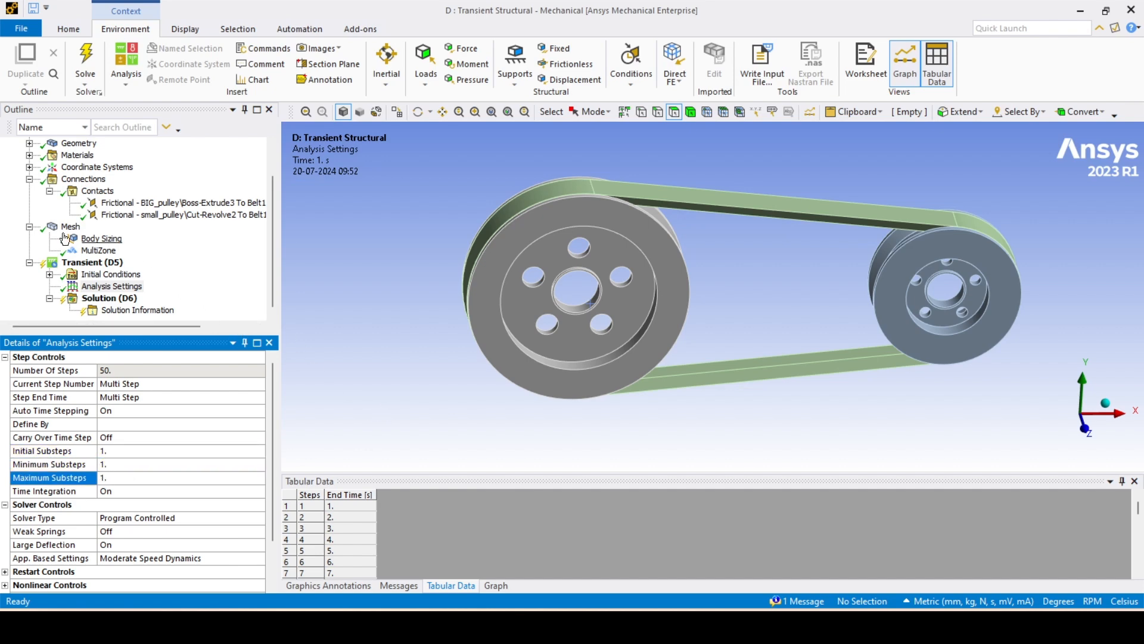
left_click(83, 179)
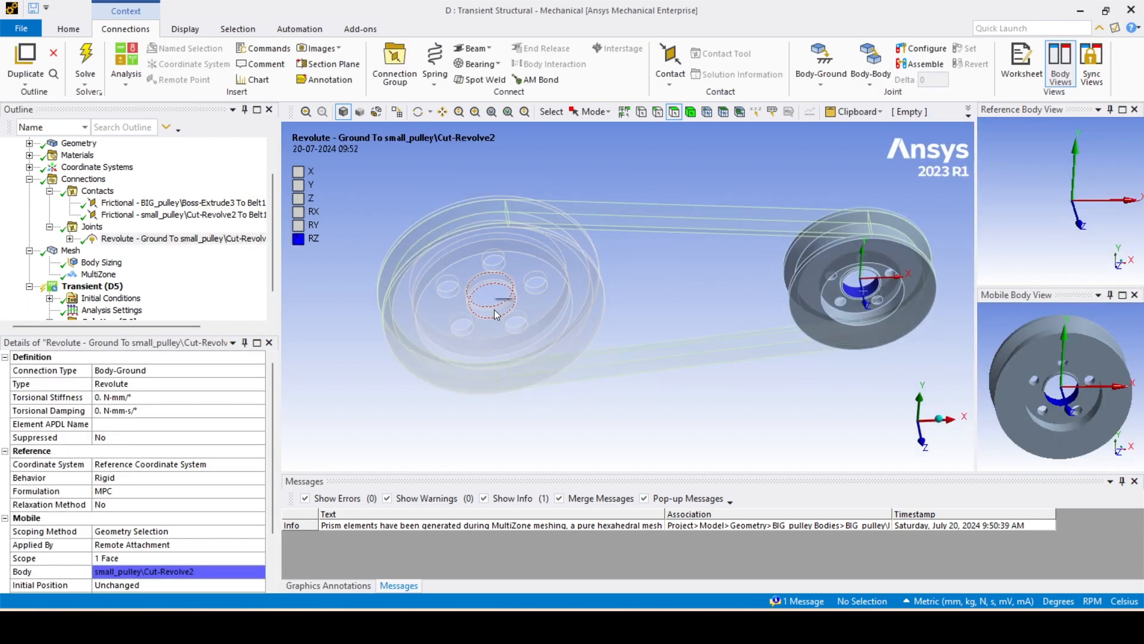
Ground the big pulley's bore with a revolute joint and apply a joint load from the small pulley's joint.
left_click(490, 295)
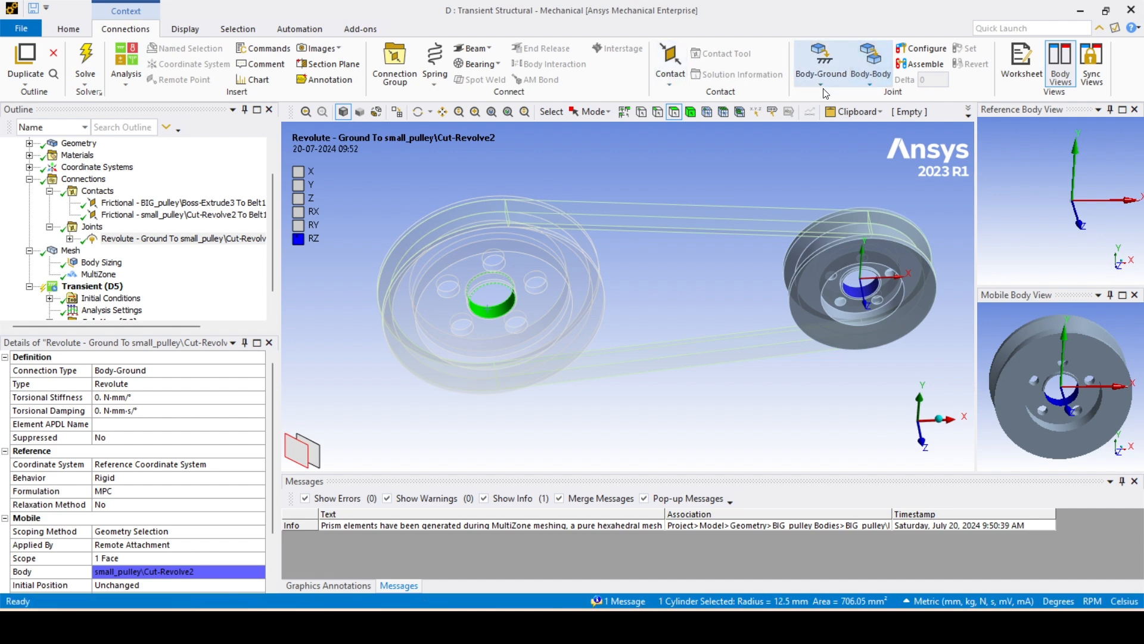
left_click(820, 66)
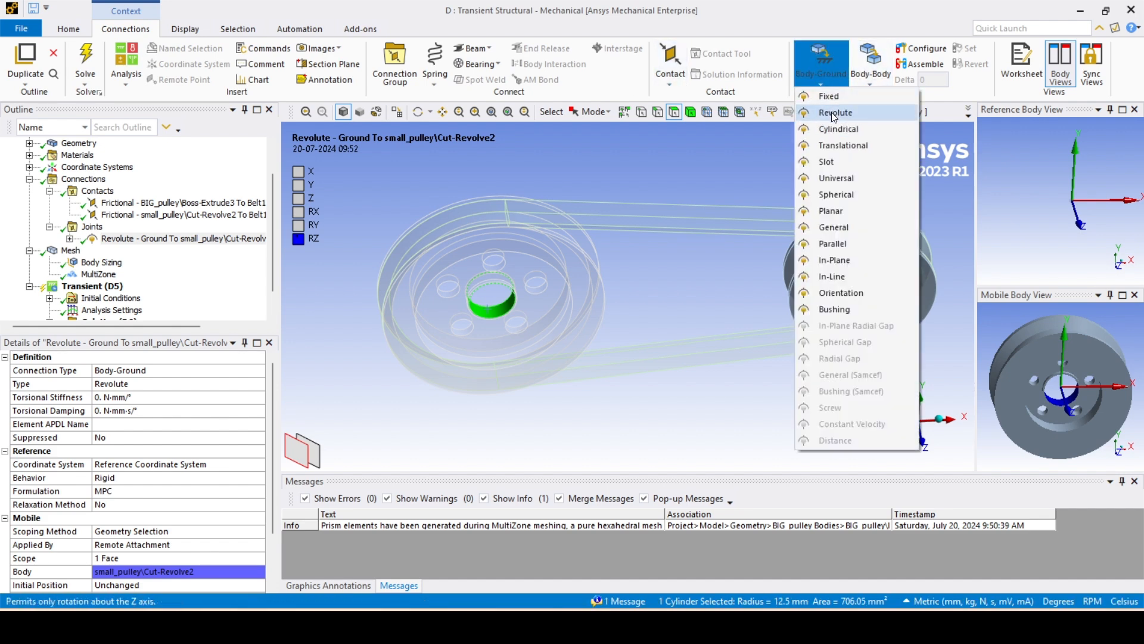
left_click(834, 112)
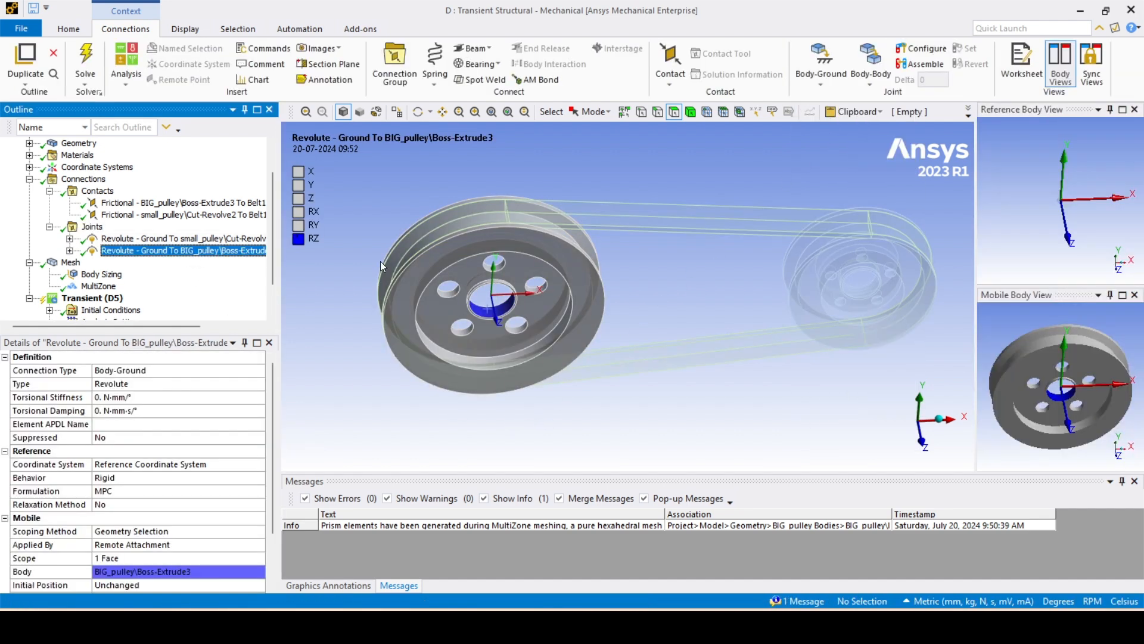
left_click(183, 238)
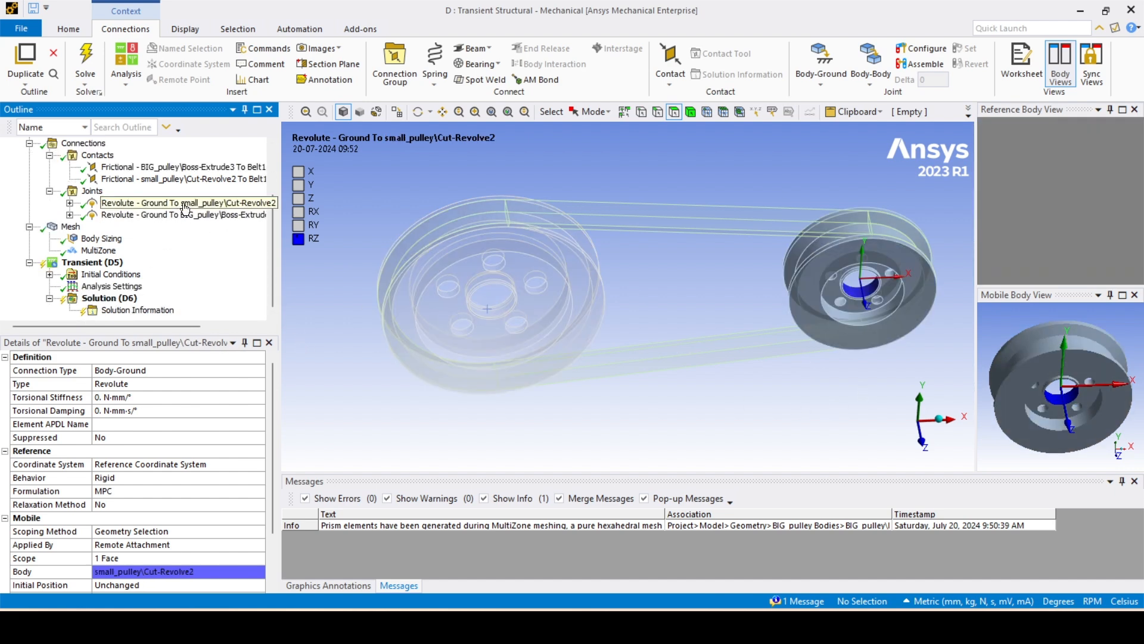
left_click(93, 251)
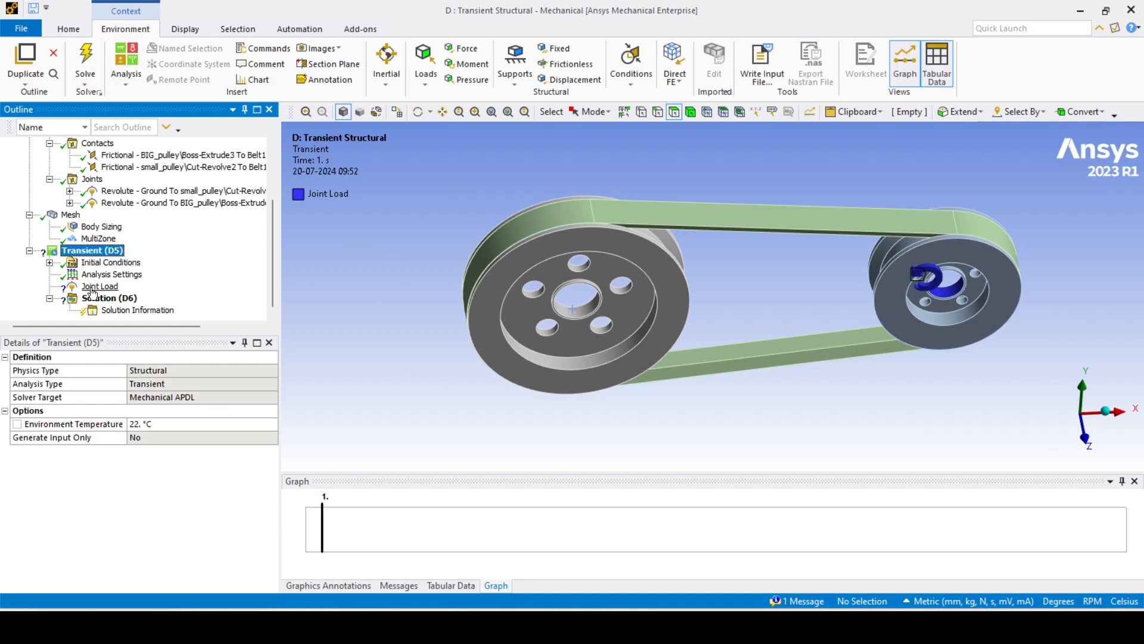
Make the joint load a tabular rotational velocity ramping from 0.001 up to 5e-002 rpm at 50 s.
left_click(99, 286)
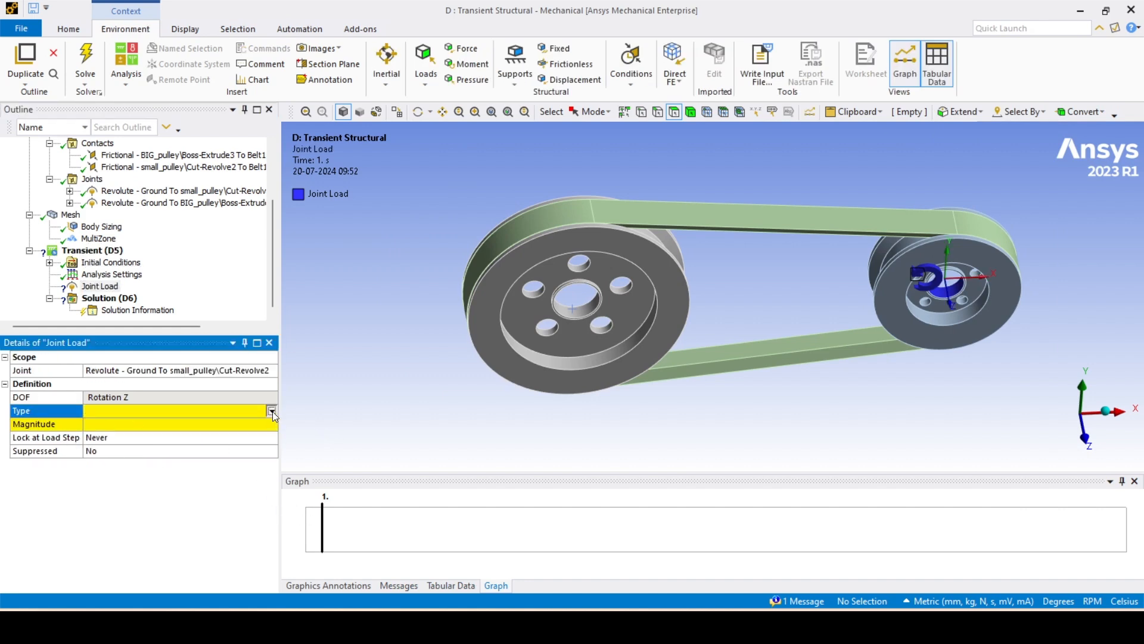
left_click(179, 410)
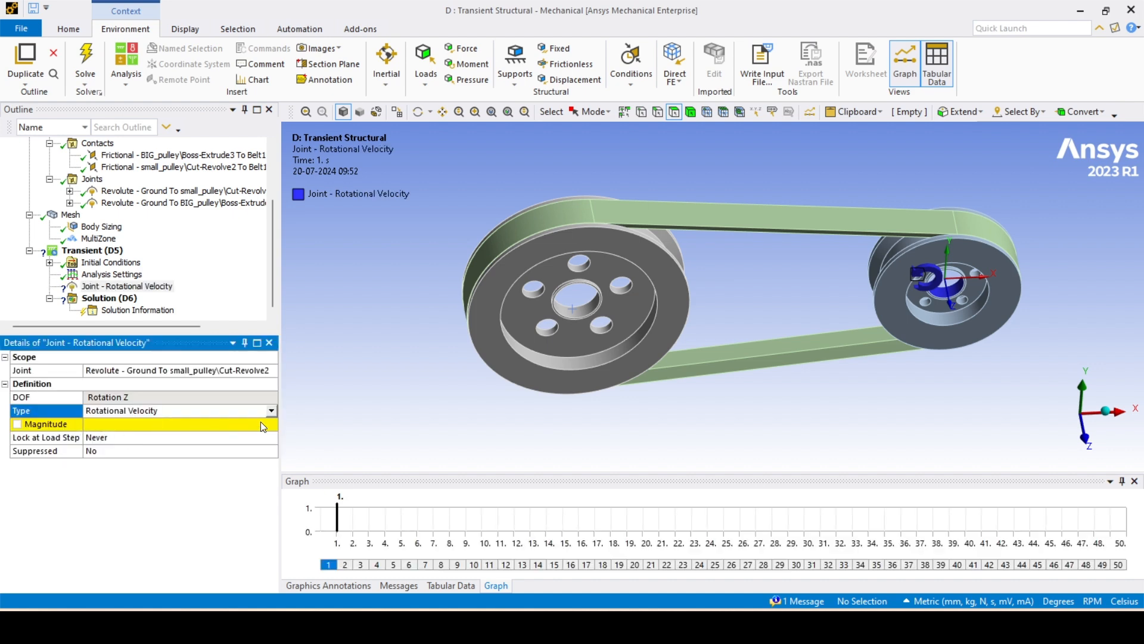
left_click(271, 424)
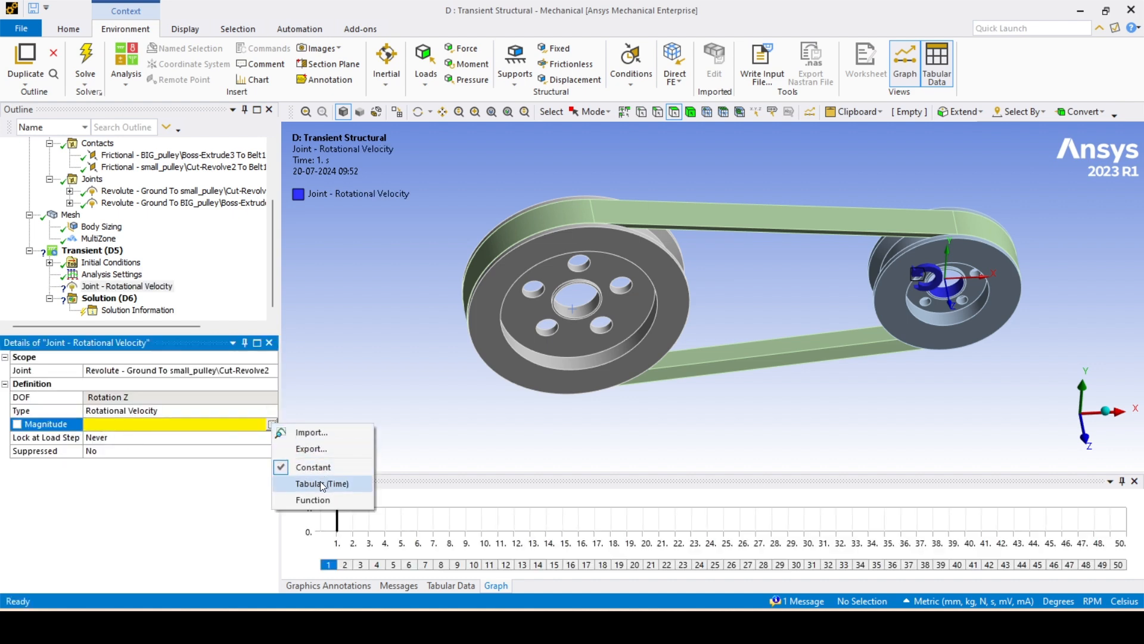
left_click(320, 483)
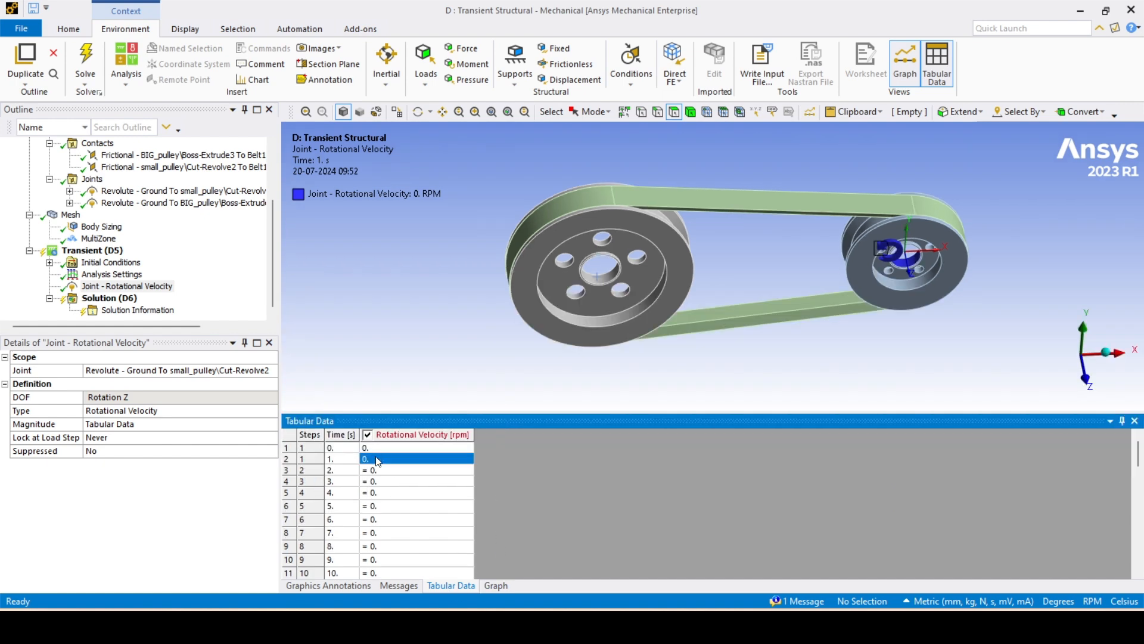
type("0.001")
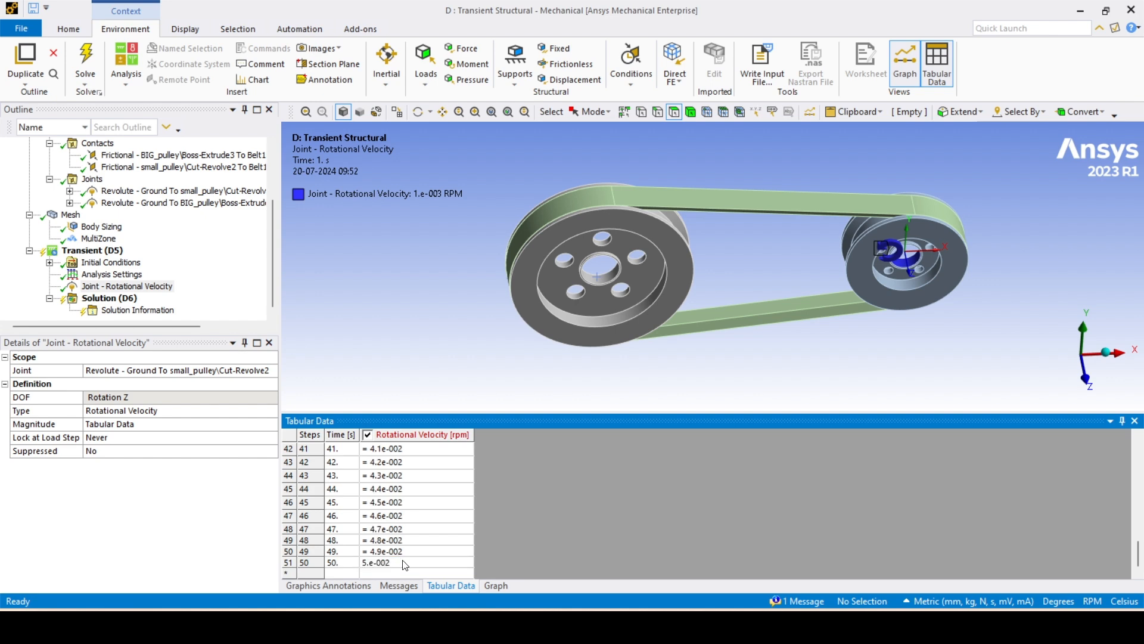
mouse_move(215, 285)
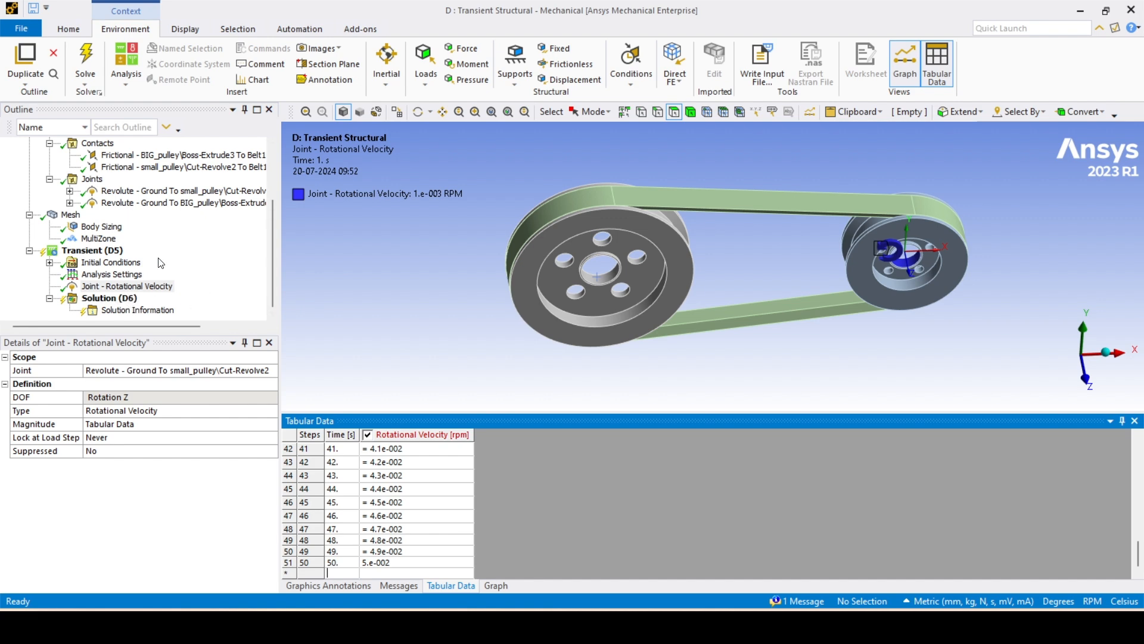
left_click(108, 298)
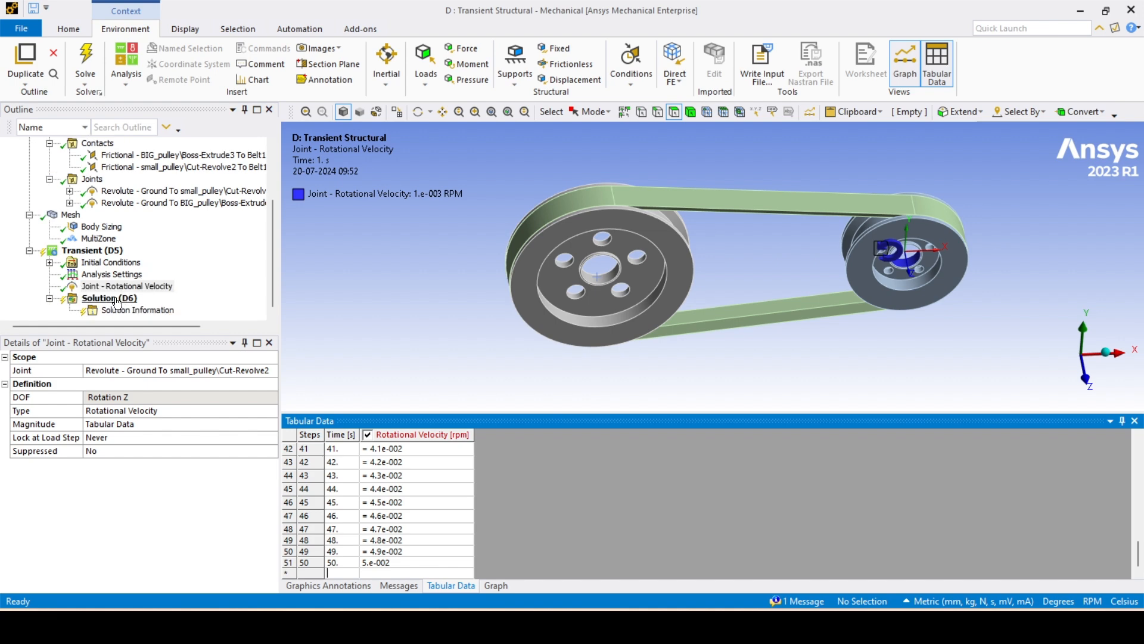
Solve the transient analysis from the Solution (D6) branch.
right_click(108, 298)
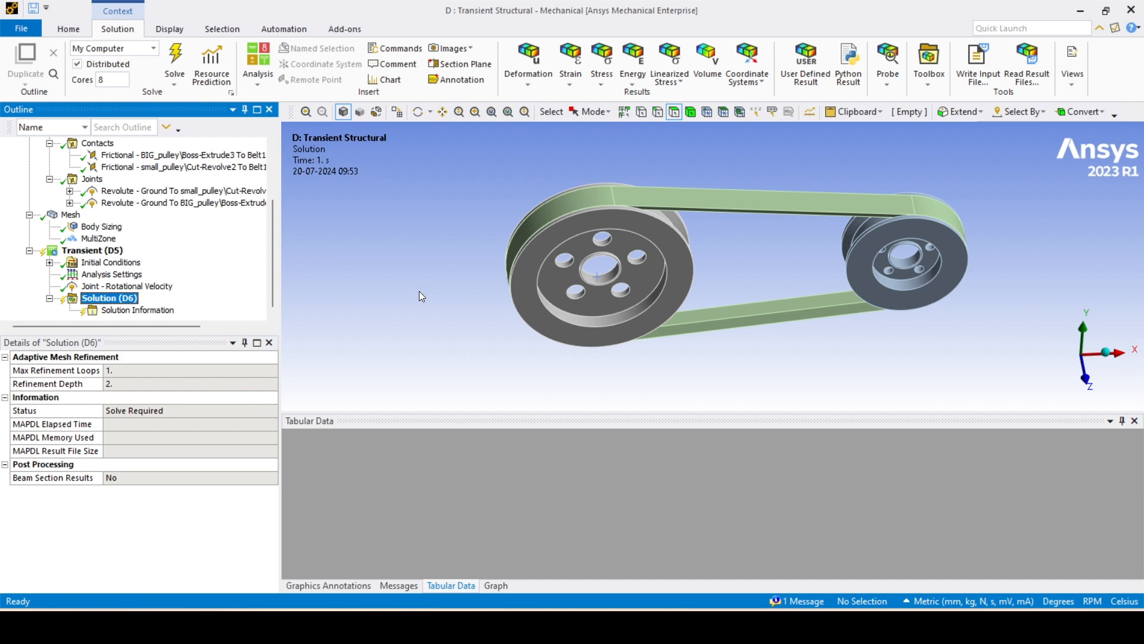
left_click(174, 57)
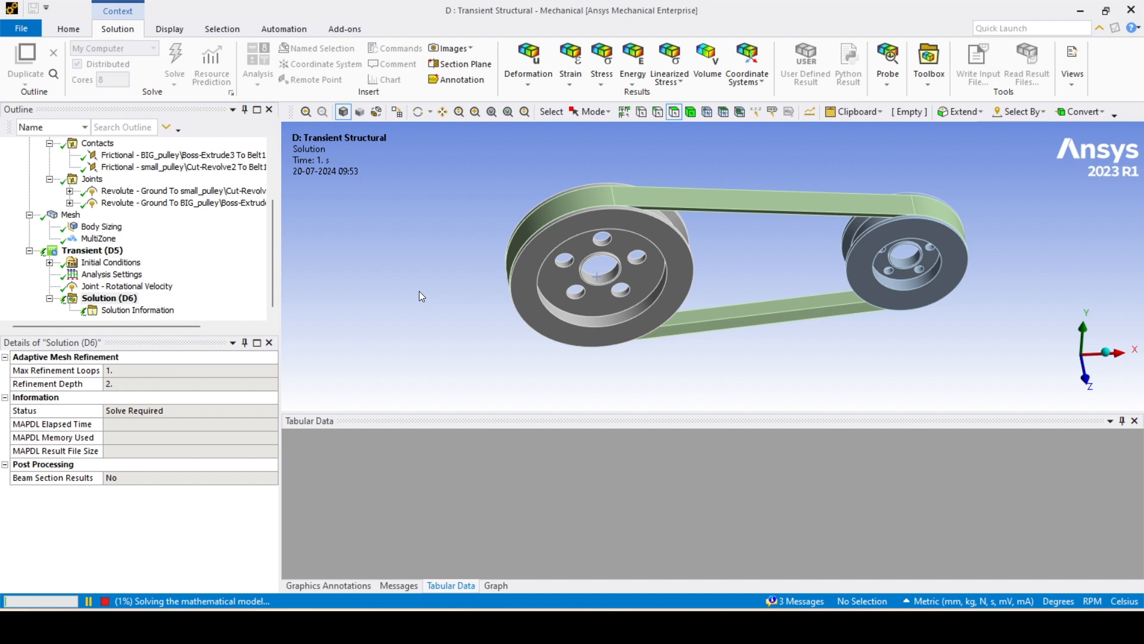
mouse_move(427, 296)
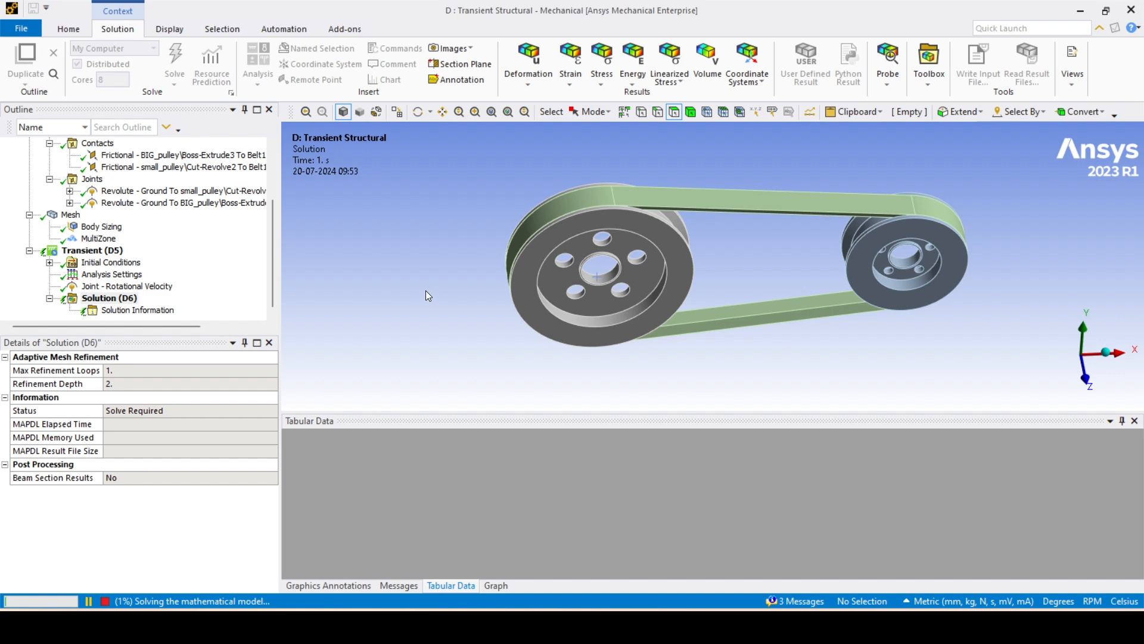
mouse_move(825, 59)
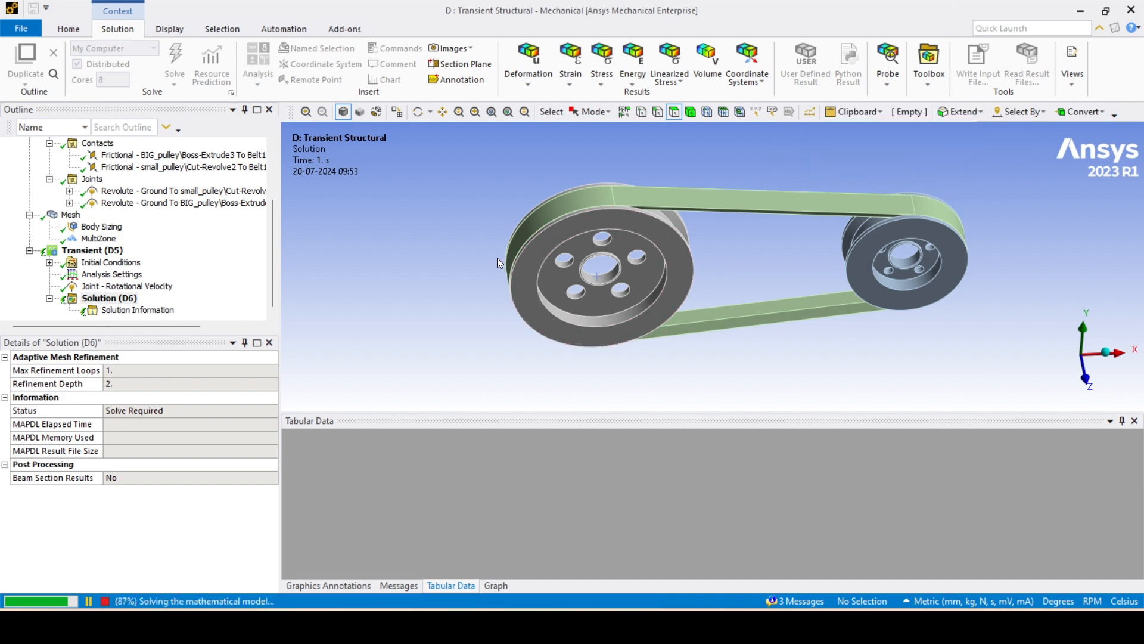
mouse_move(487, 294)
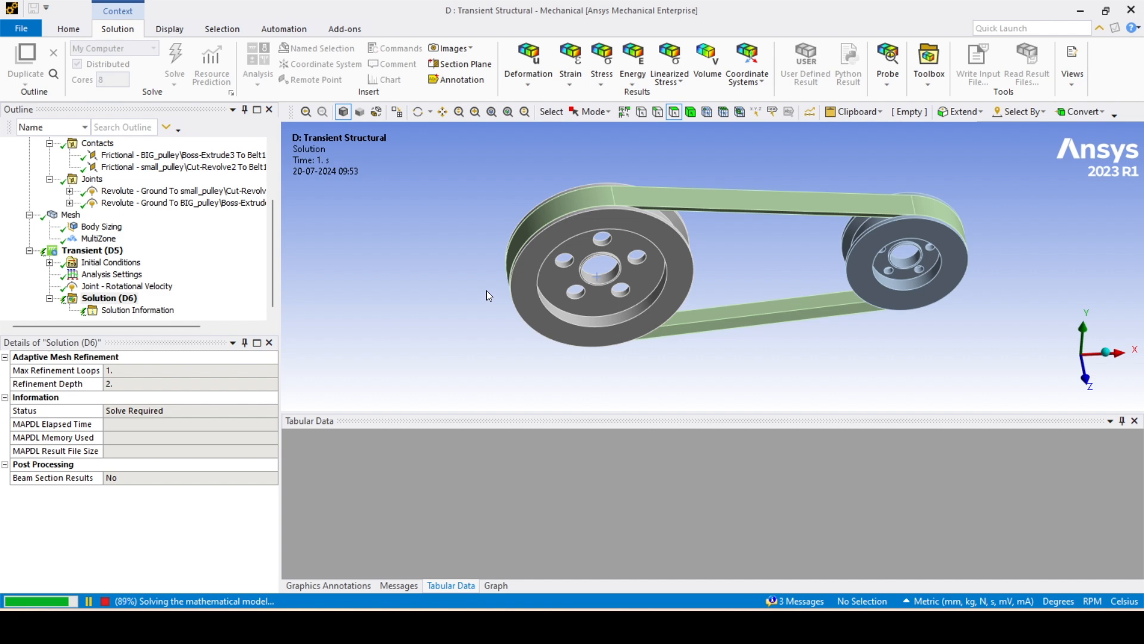
mouse_move(479, 307)
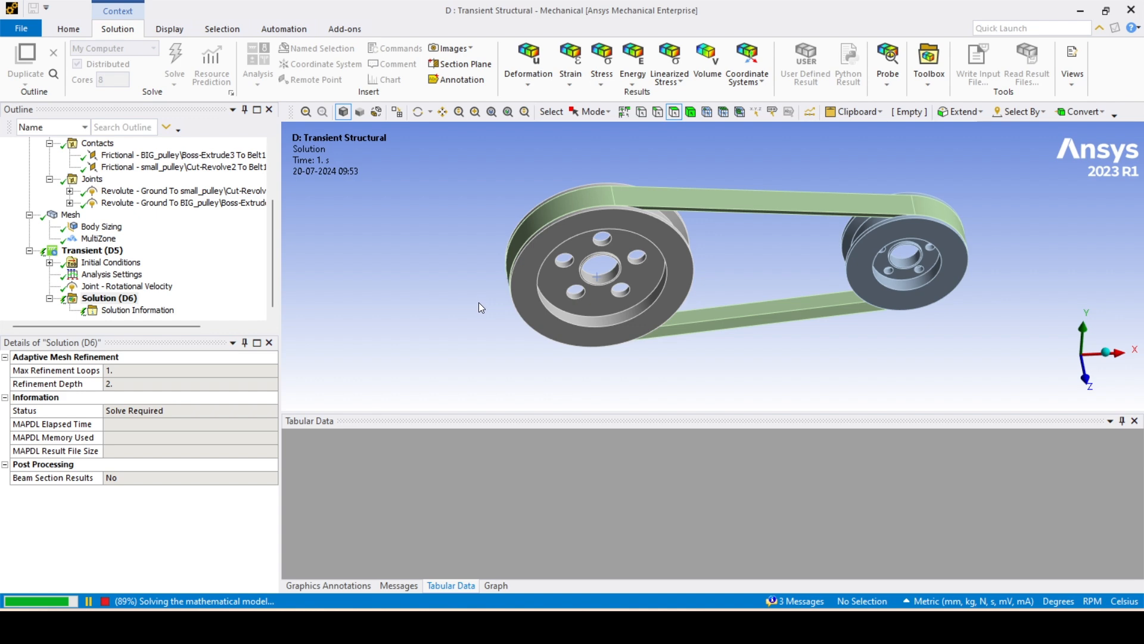
mouse_move(475, 309)
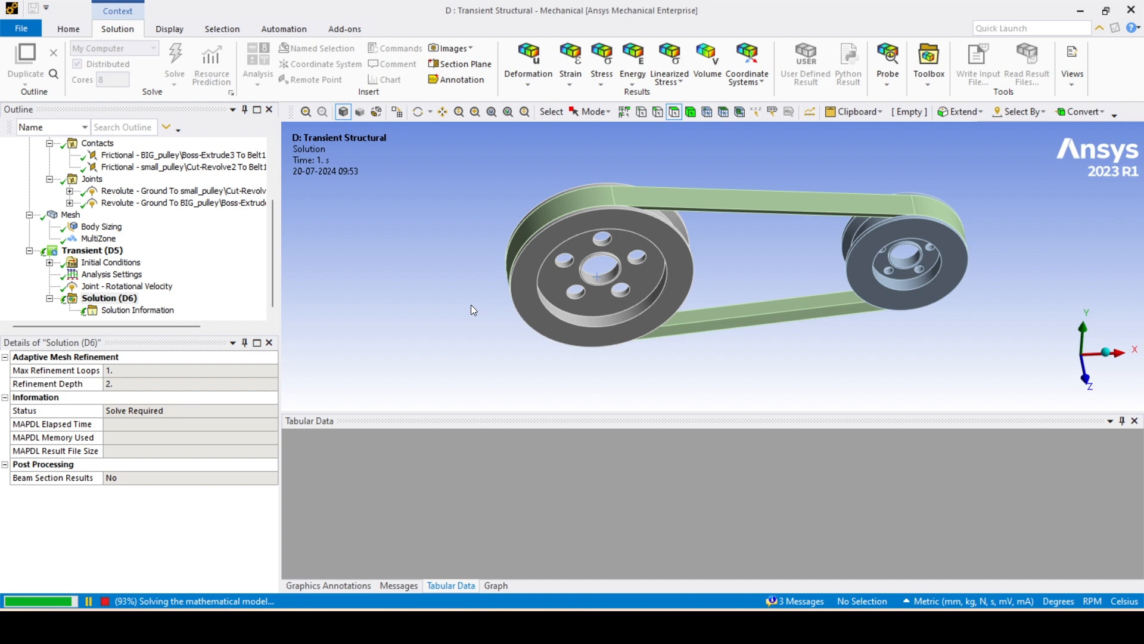
mouse_move(478, 308)
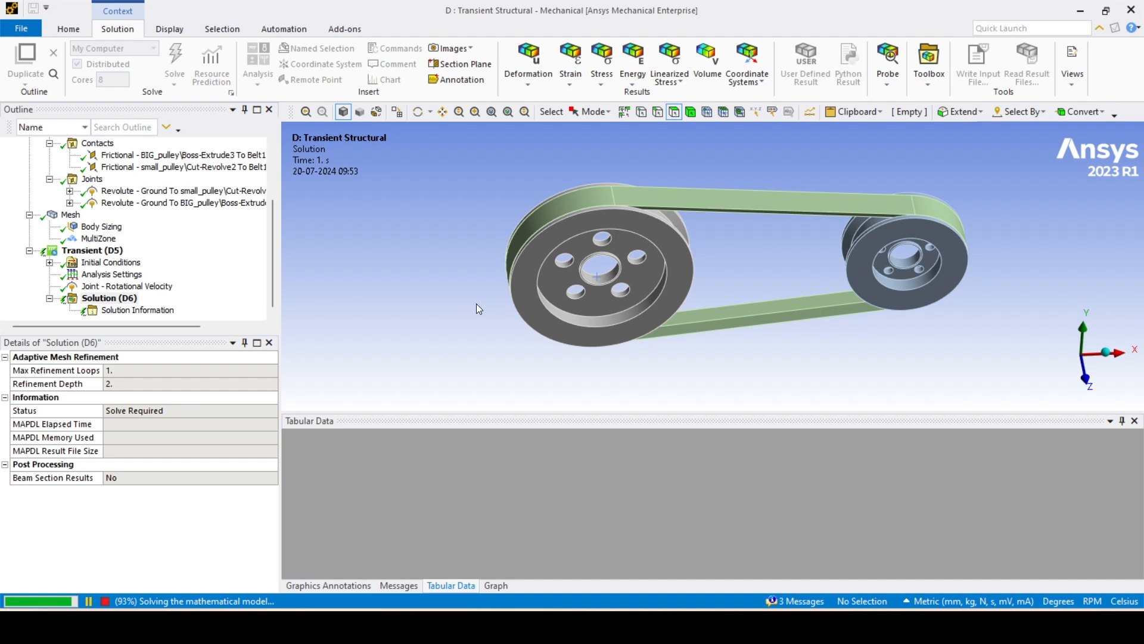
mouse_move(444, 313)
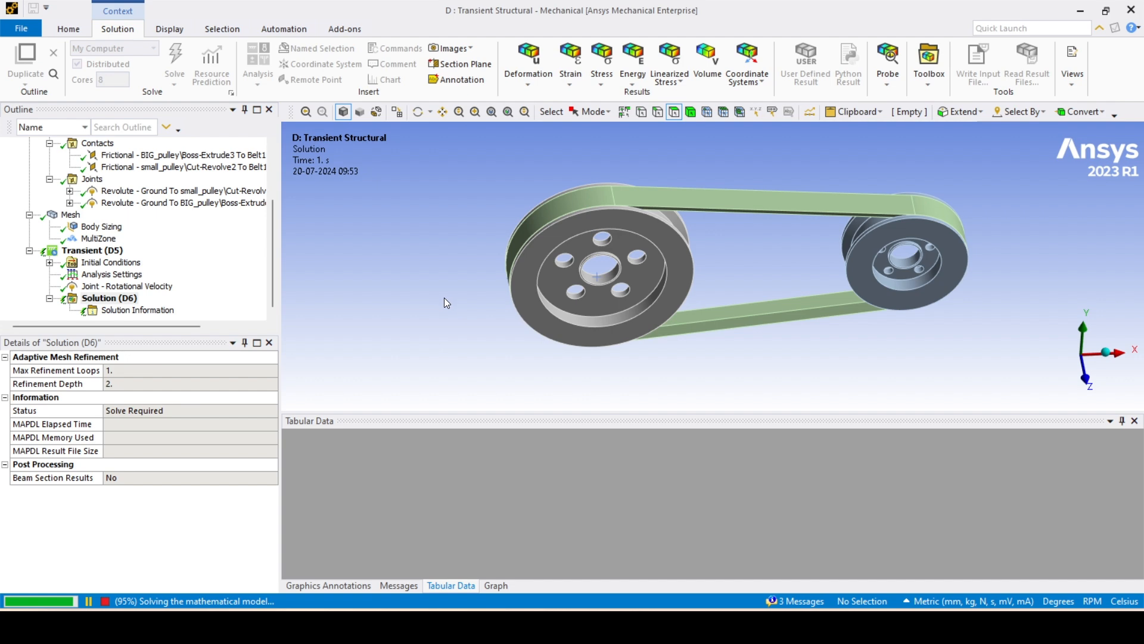
mouse_move(451, 304)
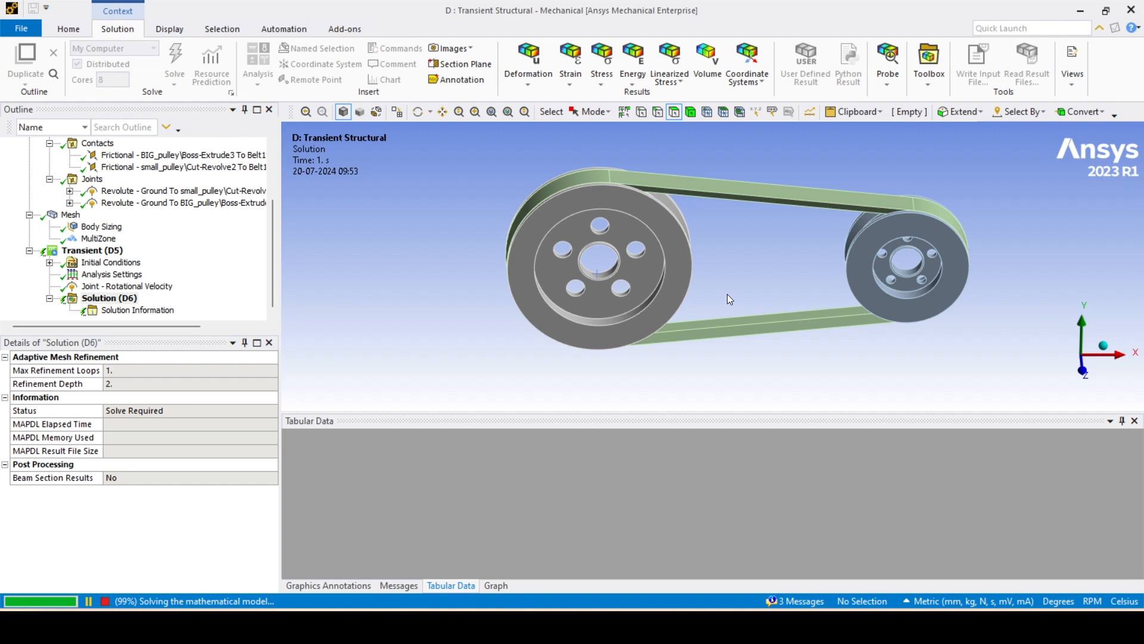
mouse_move(469, 306)
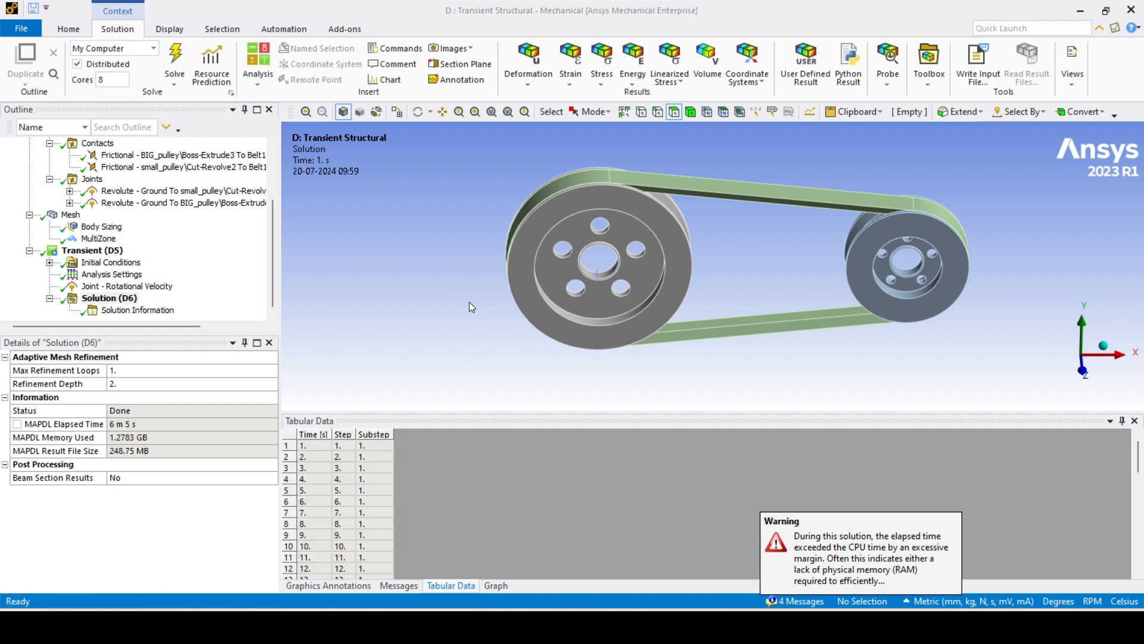
Insert a Total Deformation result under Solution and evaluate it, showing 1.0227–5.3809 mm at 50 s.
left_click(108, 298)
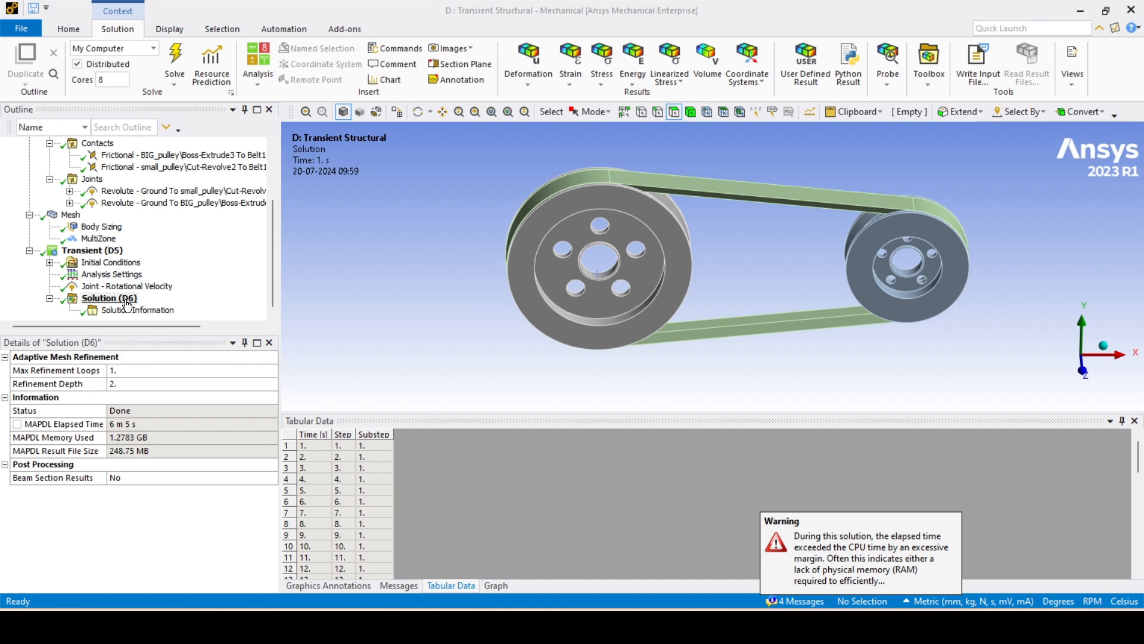
right_click(108, 298)
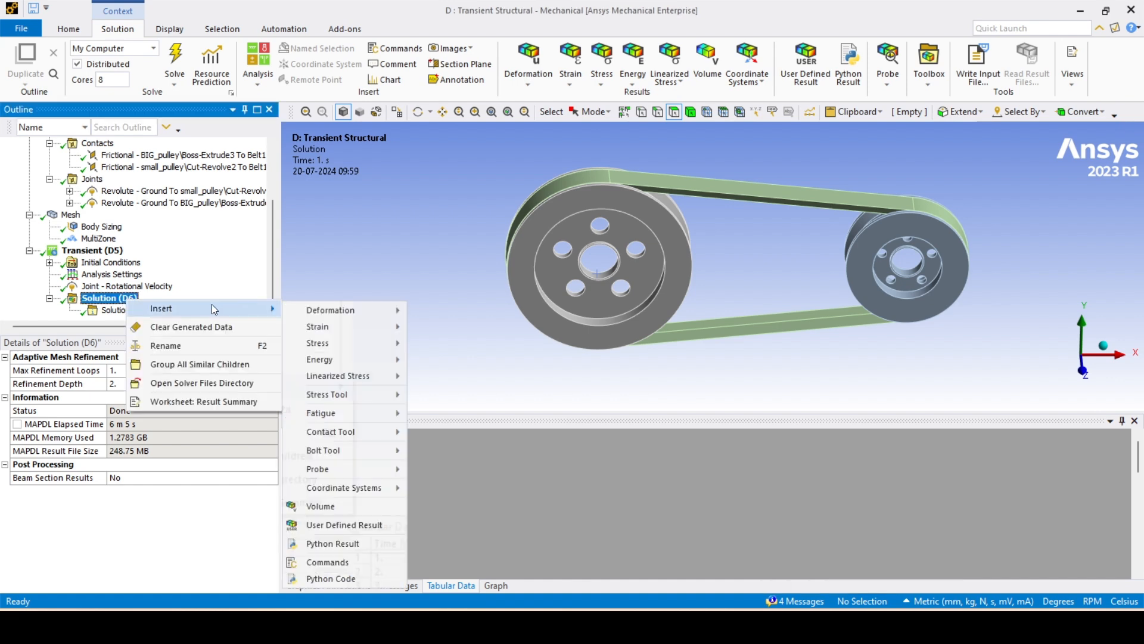
left_click(329, 310)
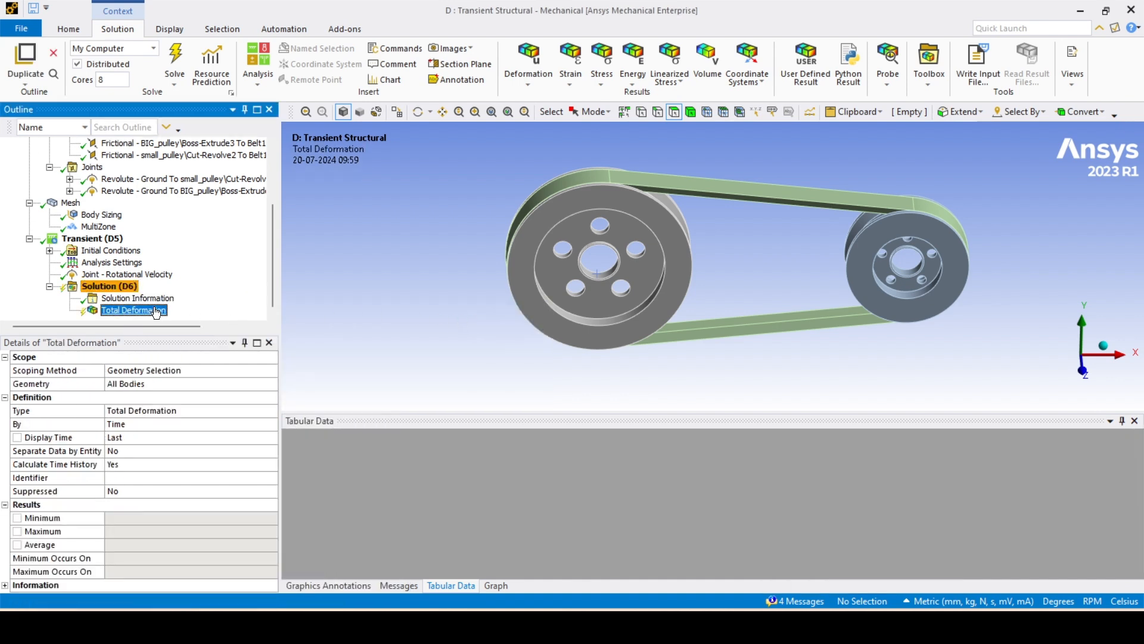
right_click(133, 310)
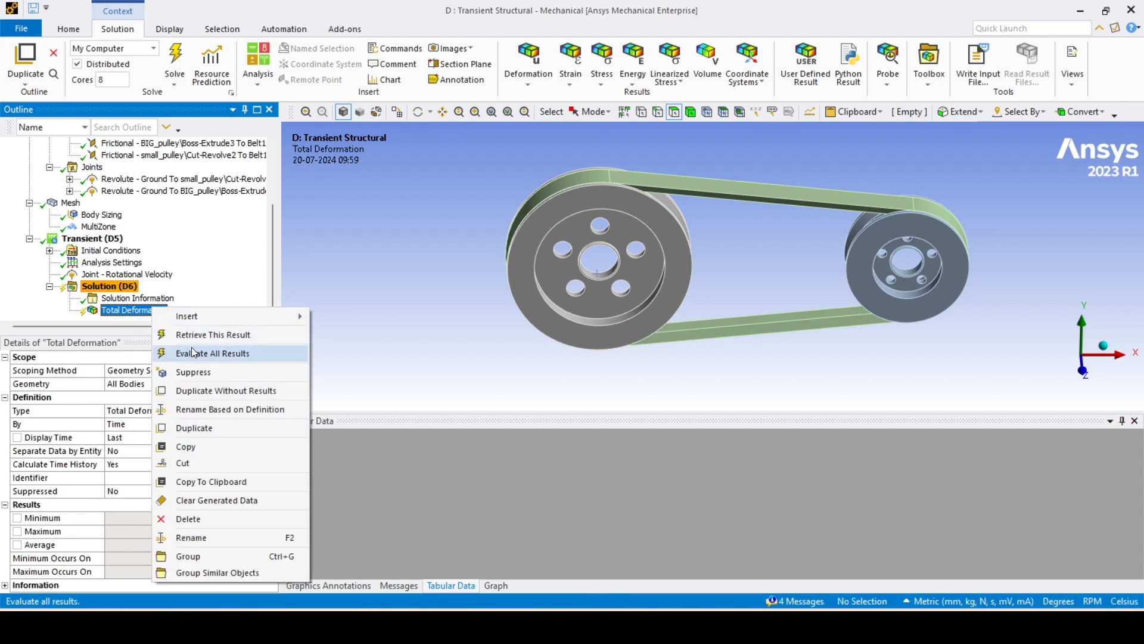
left_click(212, 353)
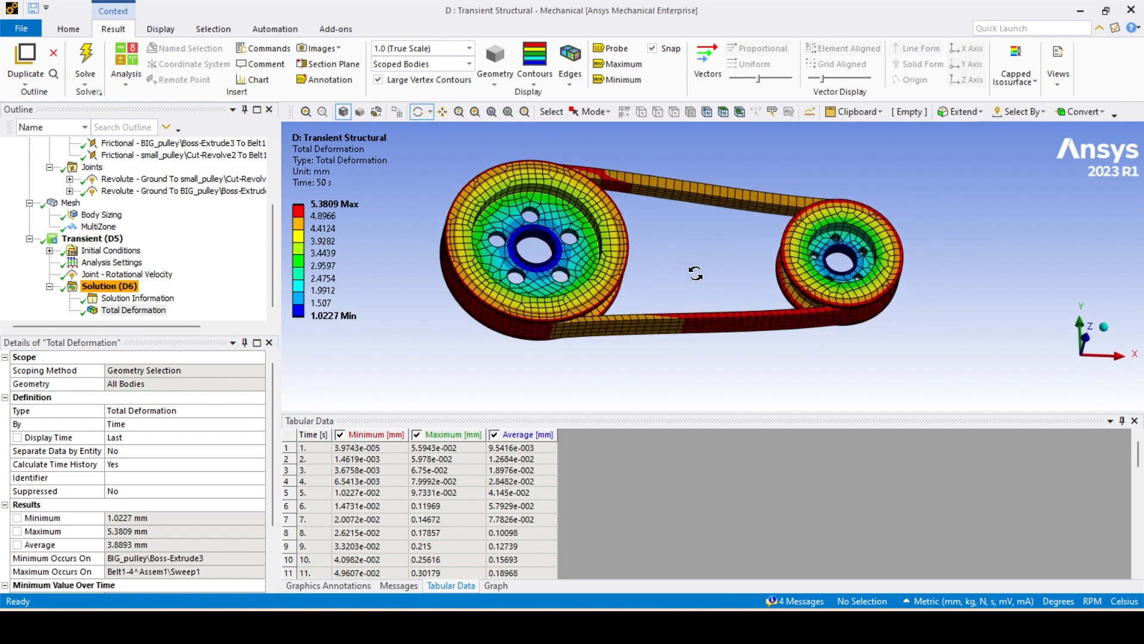
left_click_drag(697, 273, 681, 295)
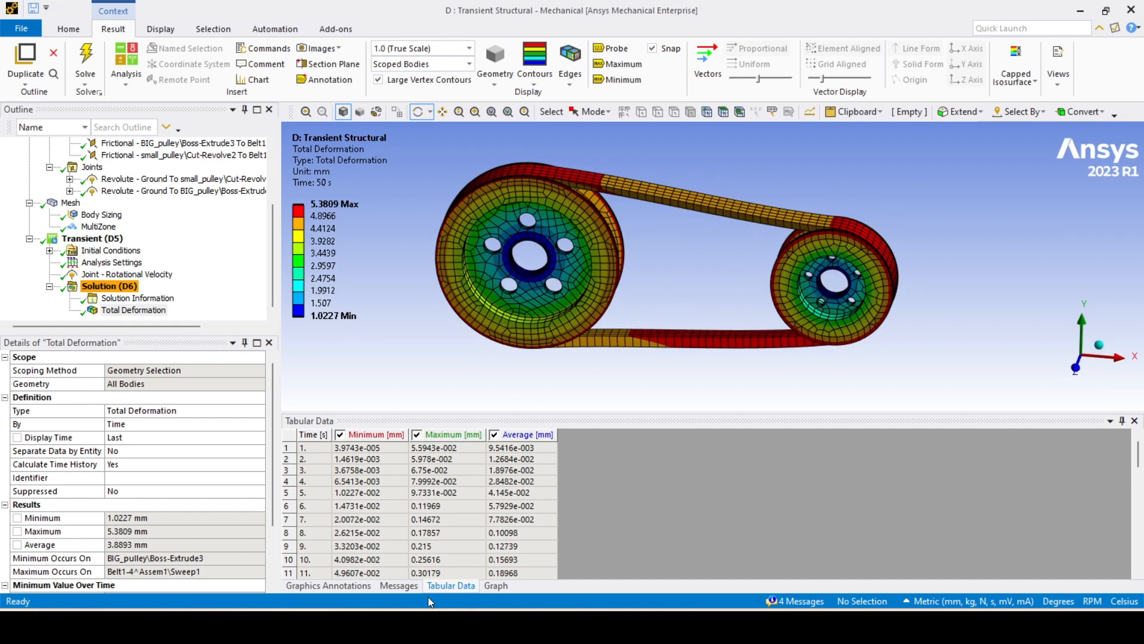
Animate the total deformation over the 50 s solution from the Graph controls, then pause it.
left_click(496, 585)
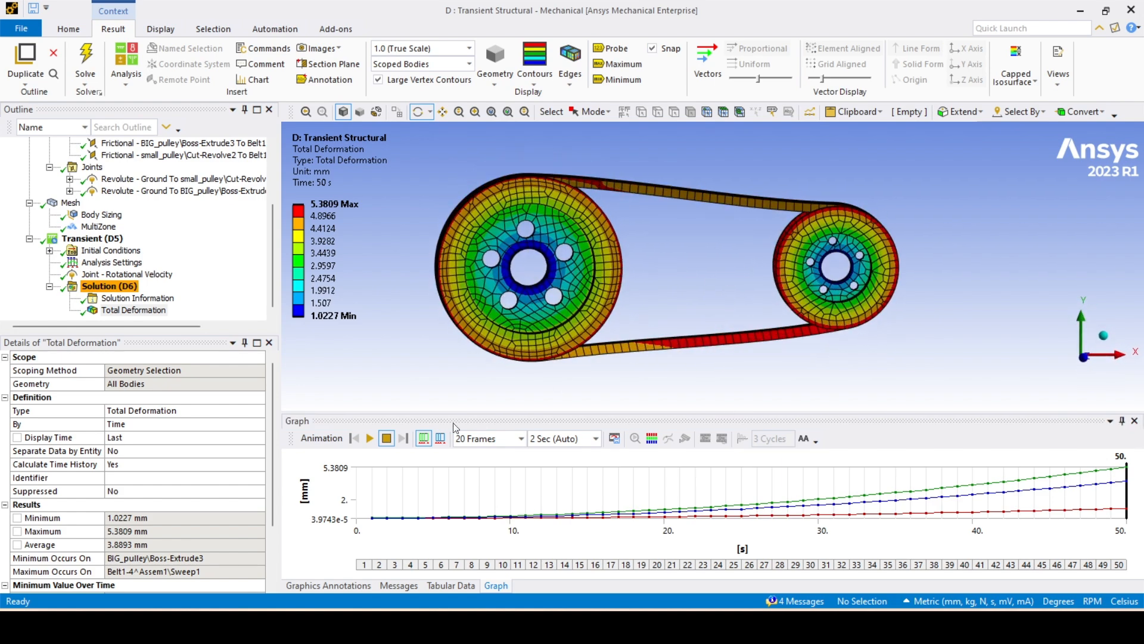
left_click(368, 438)
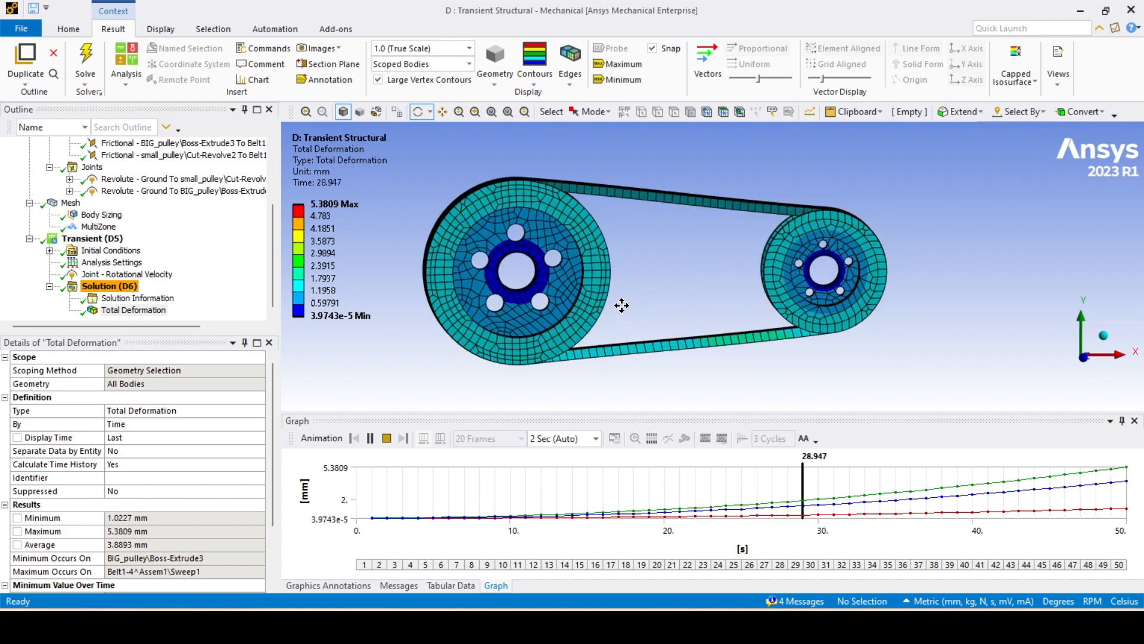
left_click_drag(622, 306, 557, 306)
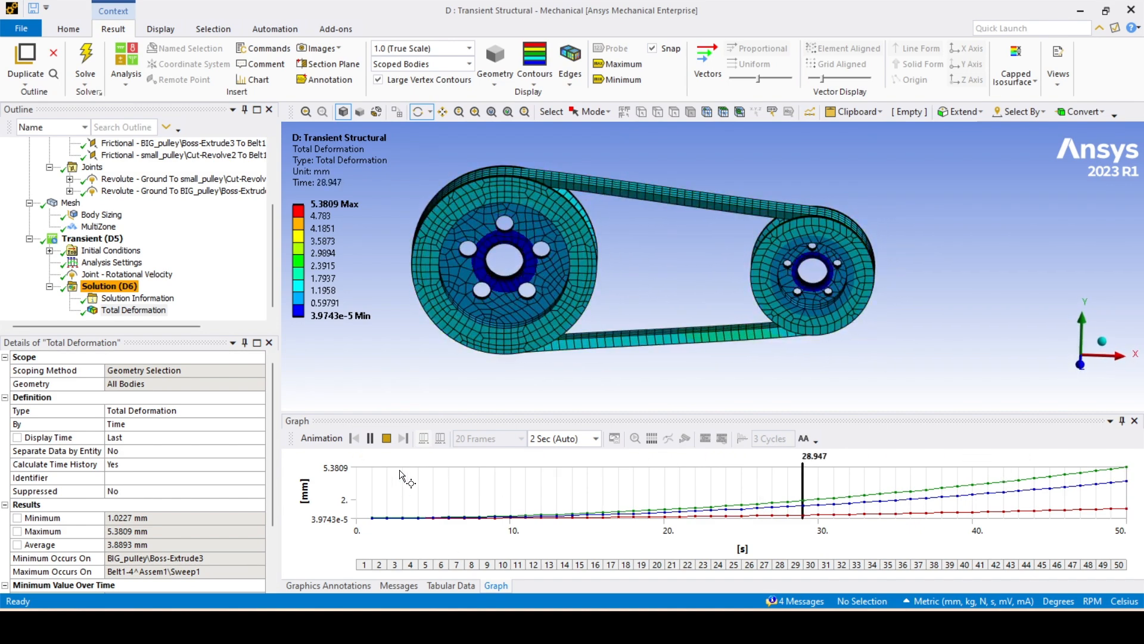
left_click(370, 438)
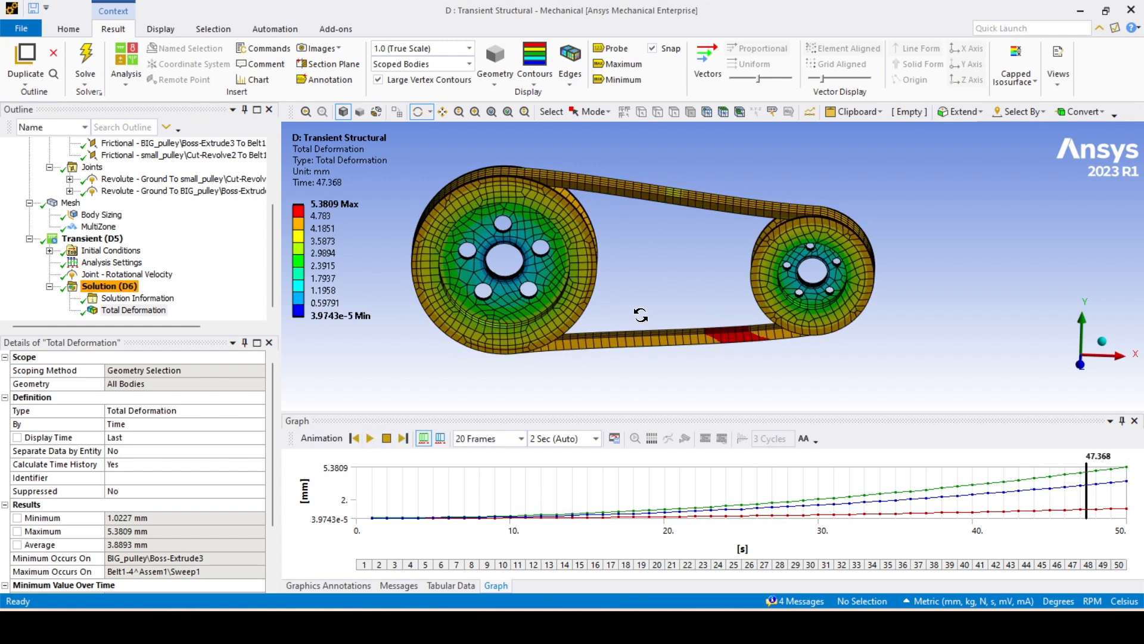